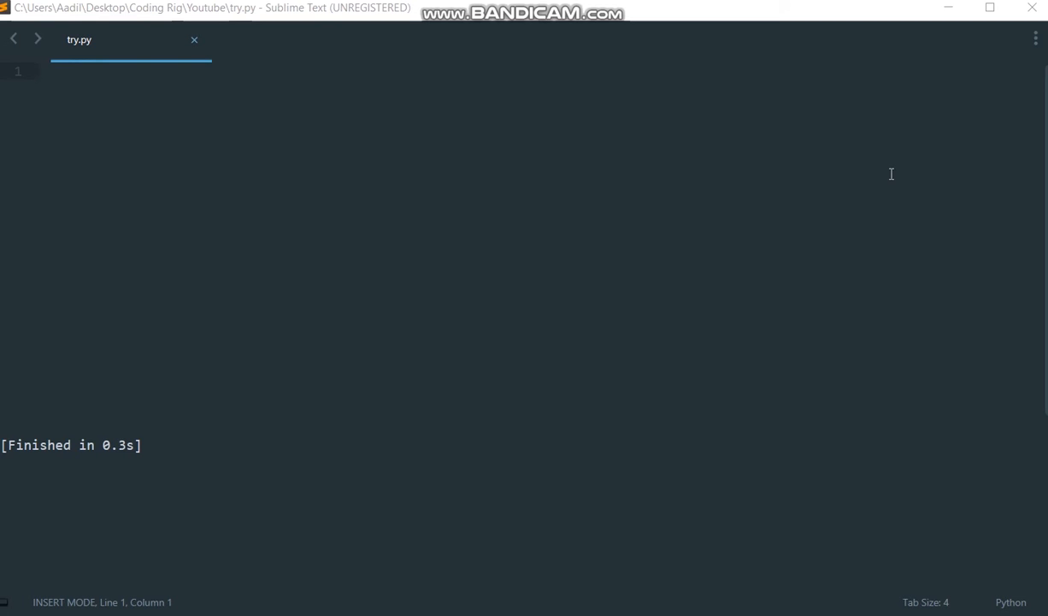
mouse_move(886, 167)
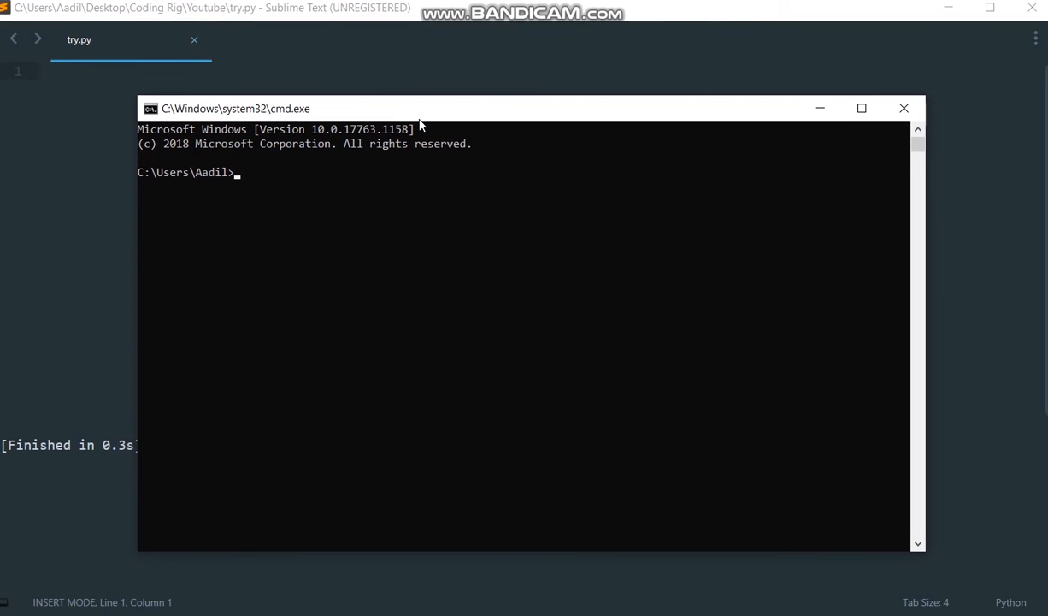
- Run 'pip install fpdf' in Command Prompt (already installed) and close the window
type("pip i")
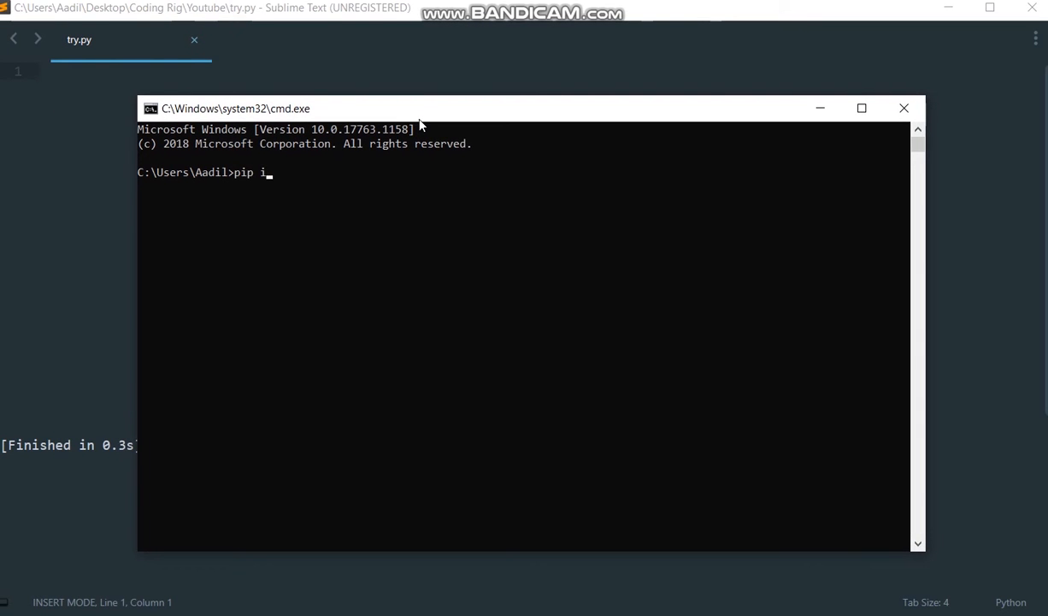
type("nstall")
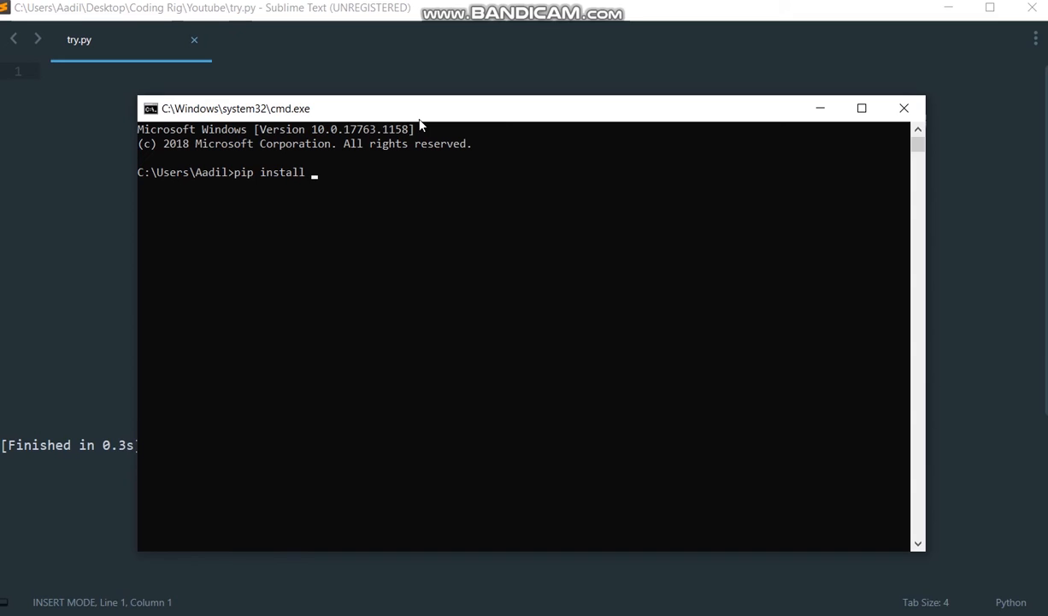
type("fpdf")
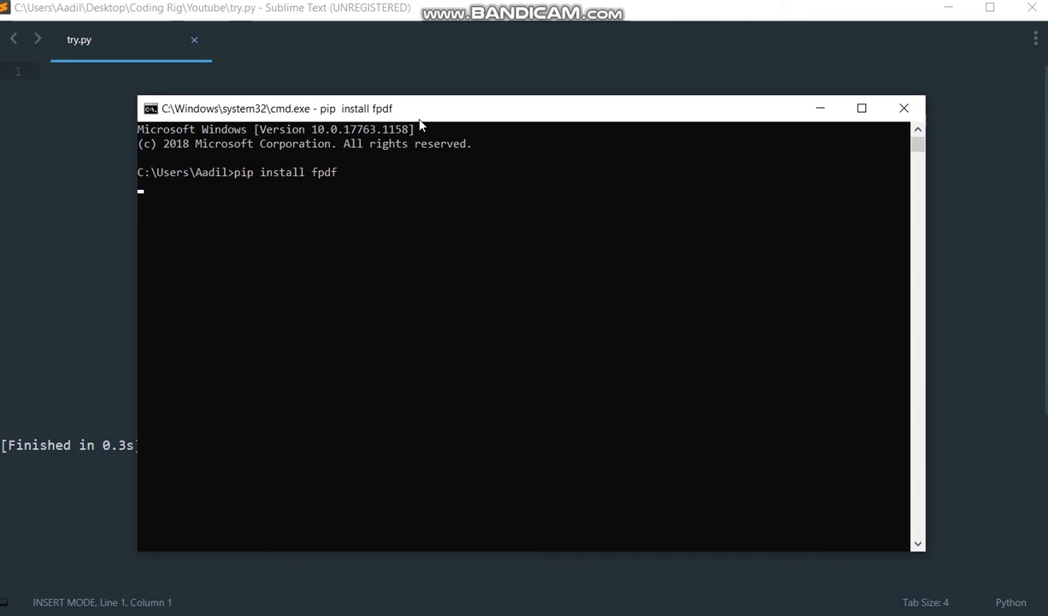
key("enter")
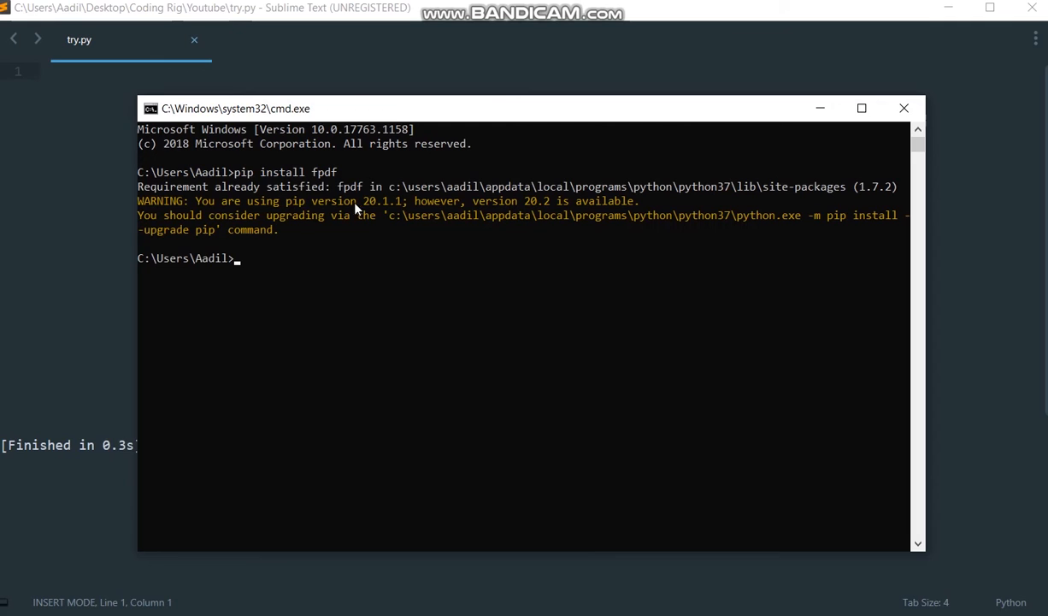
mouse_move(239, 198)
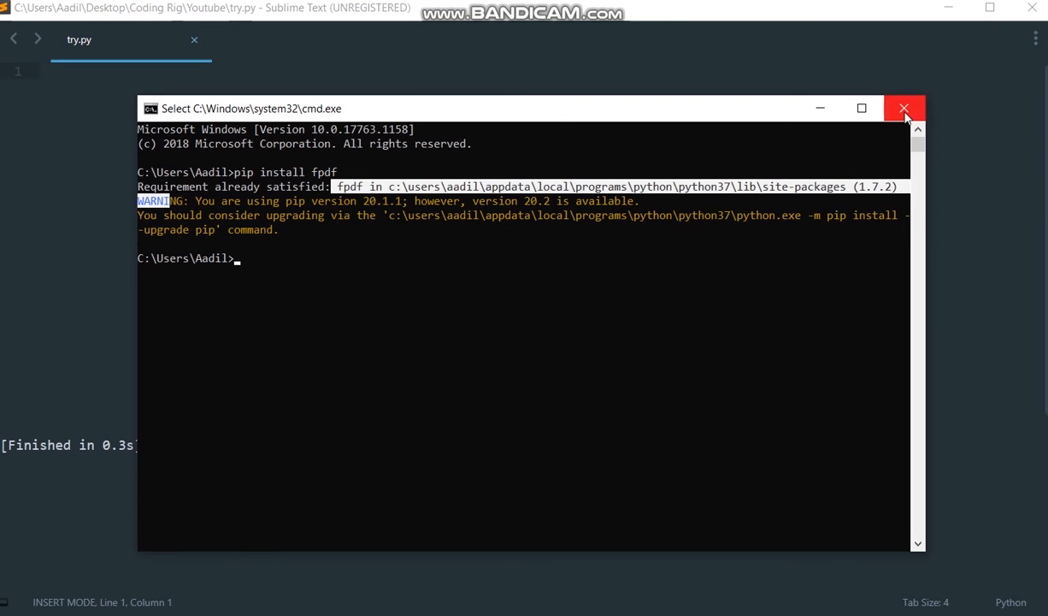
left_click(903, 110)
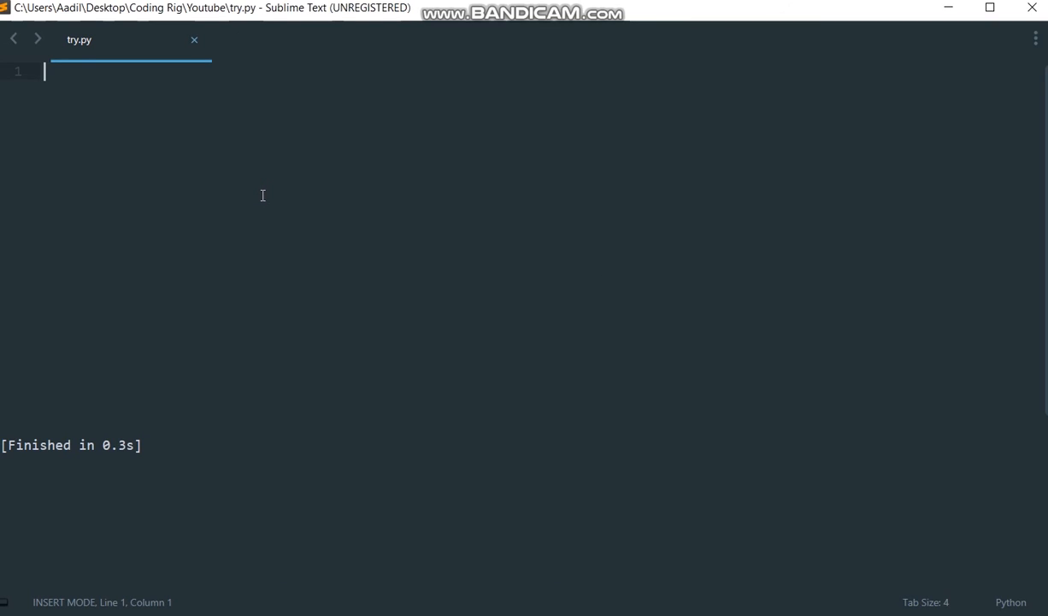
- Write 'from fpdf import FPDF' as line 1 of try.py and start a new line
type("from")
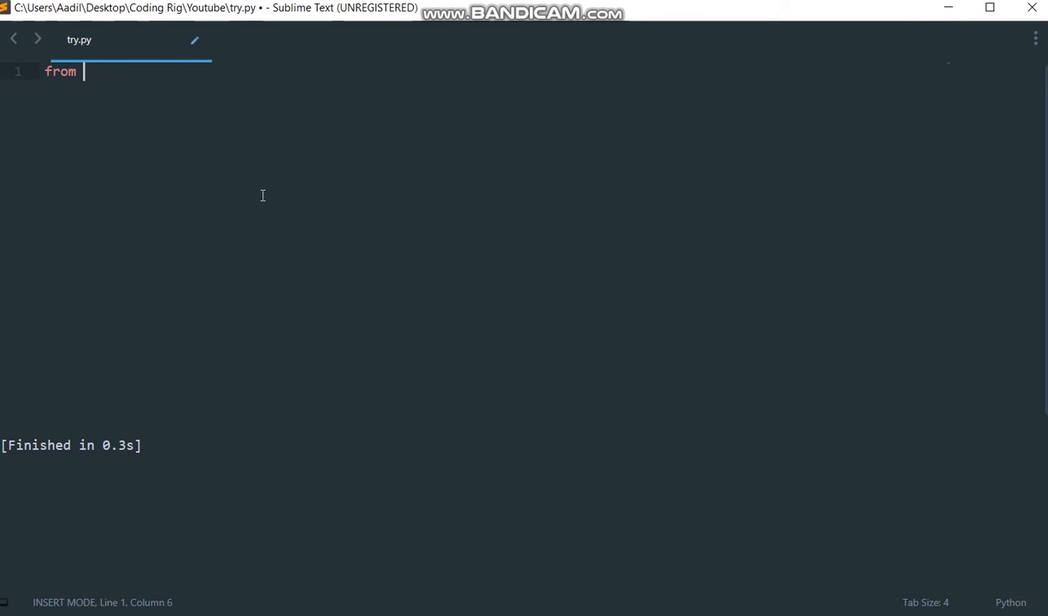
type("fpdf")
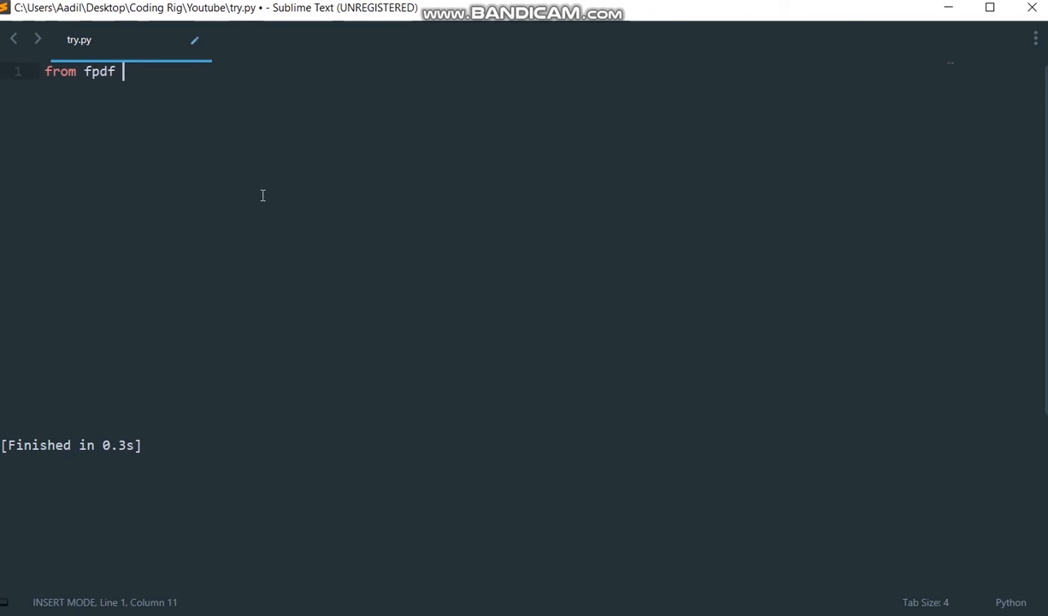
type("import")
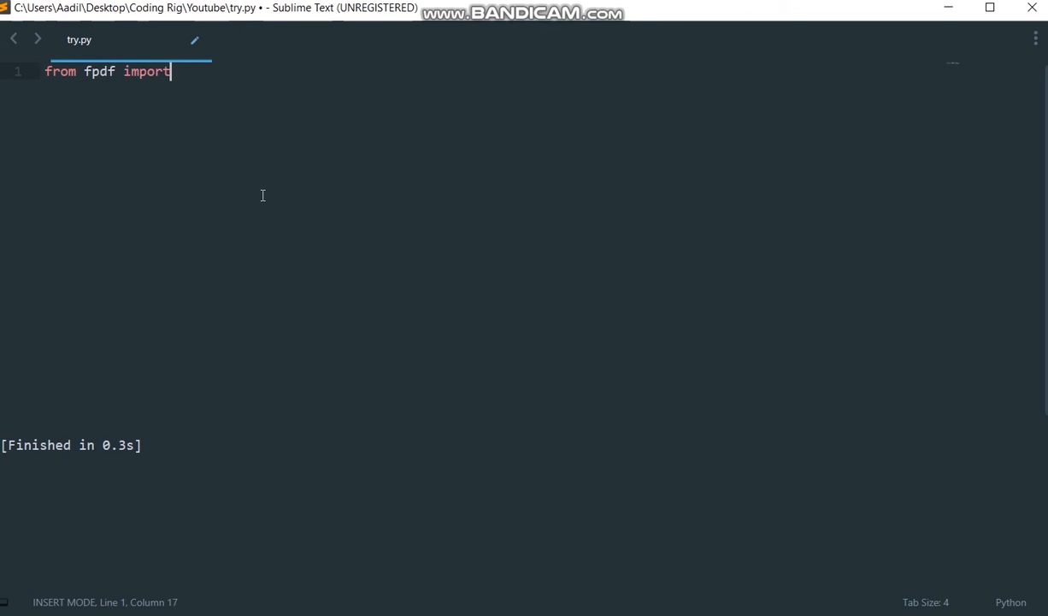
type("FP")
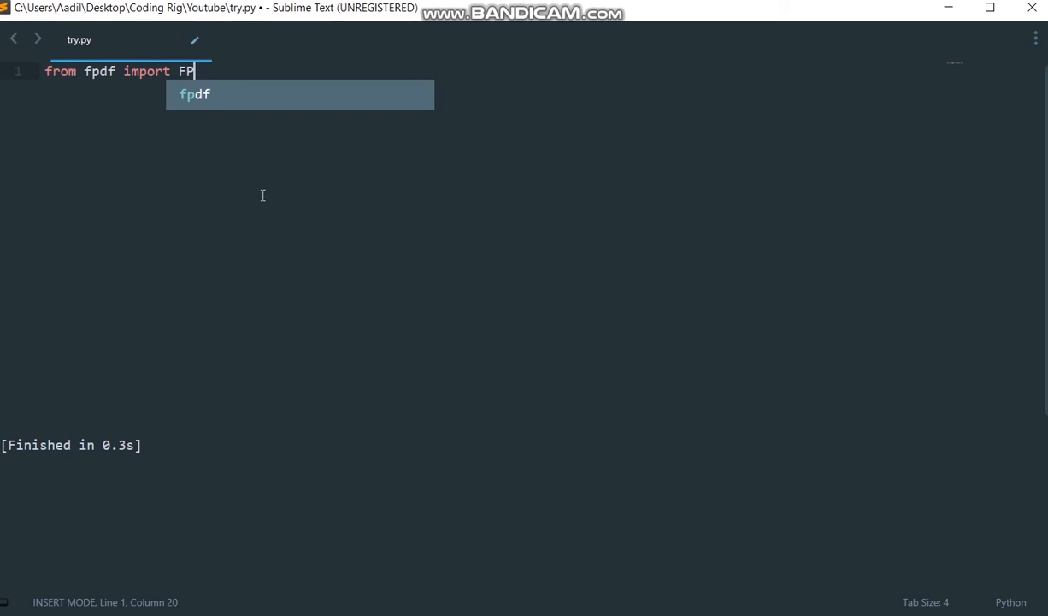
type("DF")
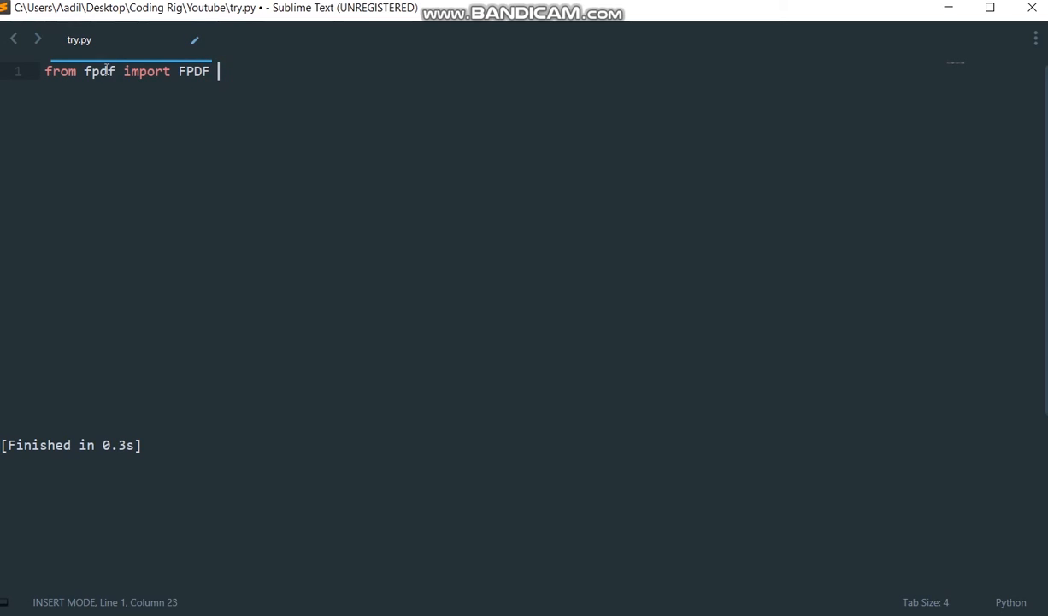
double_click(99, 71)
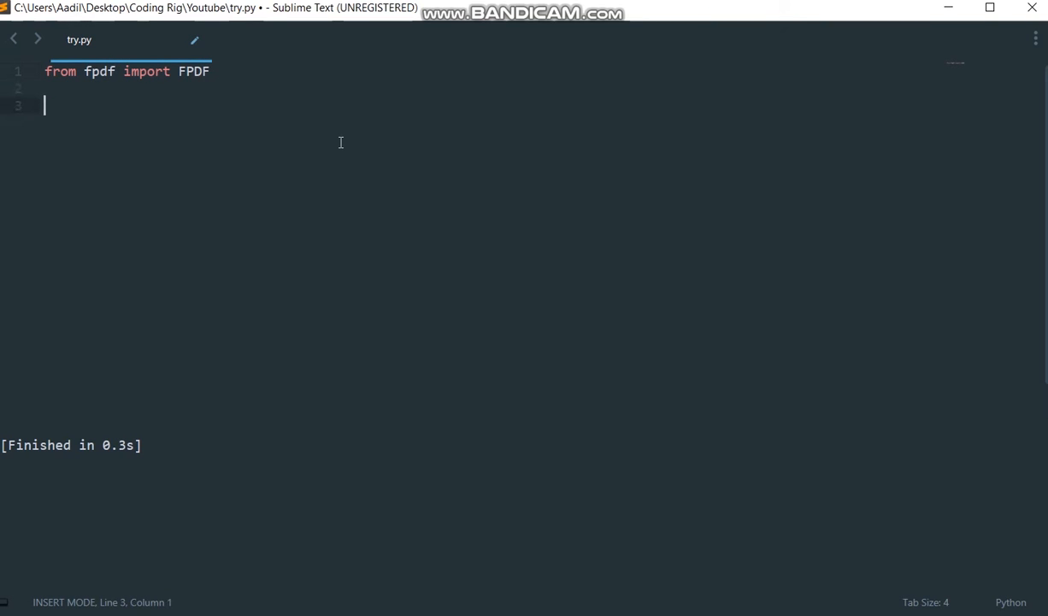
mouse_move(270, 145)
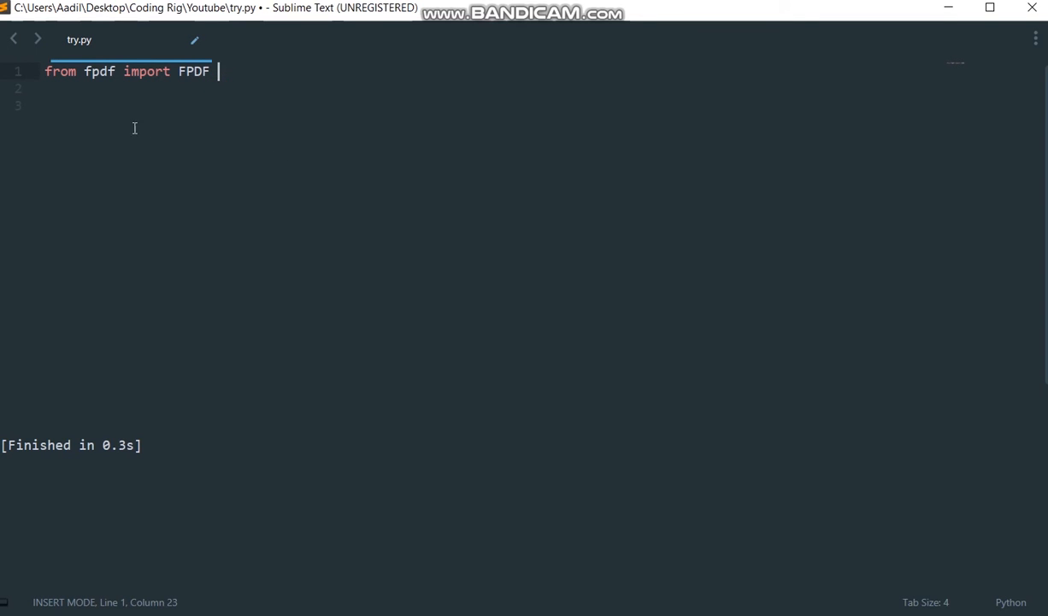
- Write 'pdp = FPDF()' below the import and start a new line
key("enter")
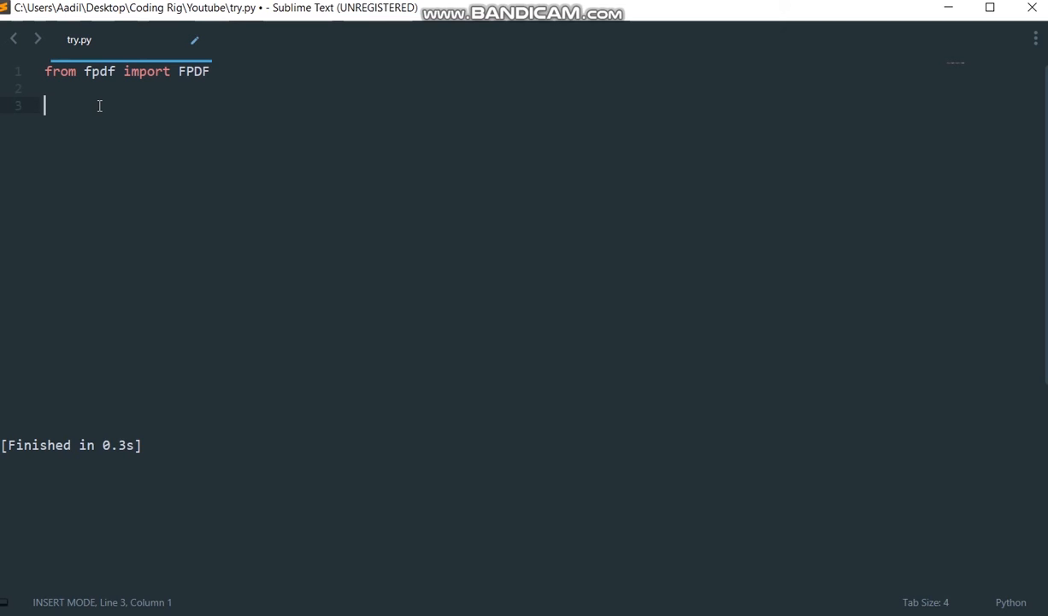
type("FPDF(")
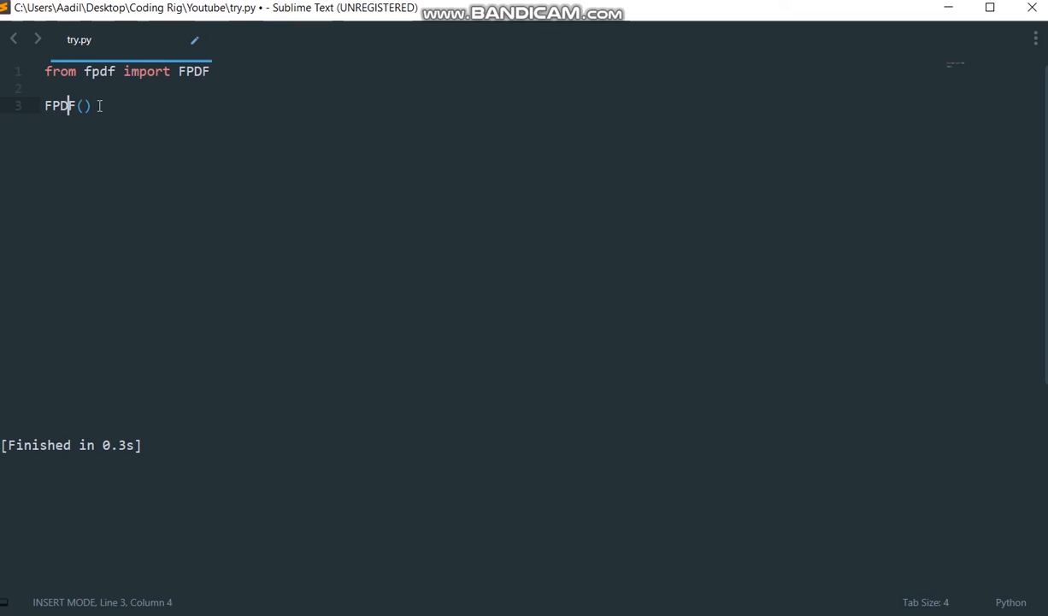
key("Home")
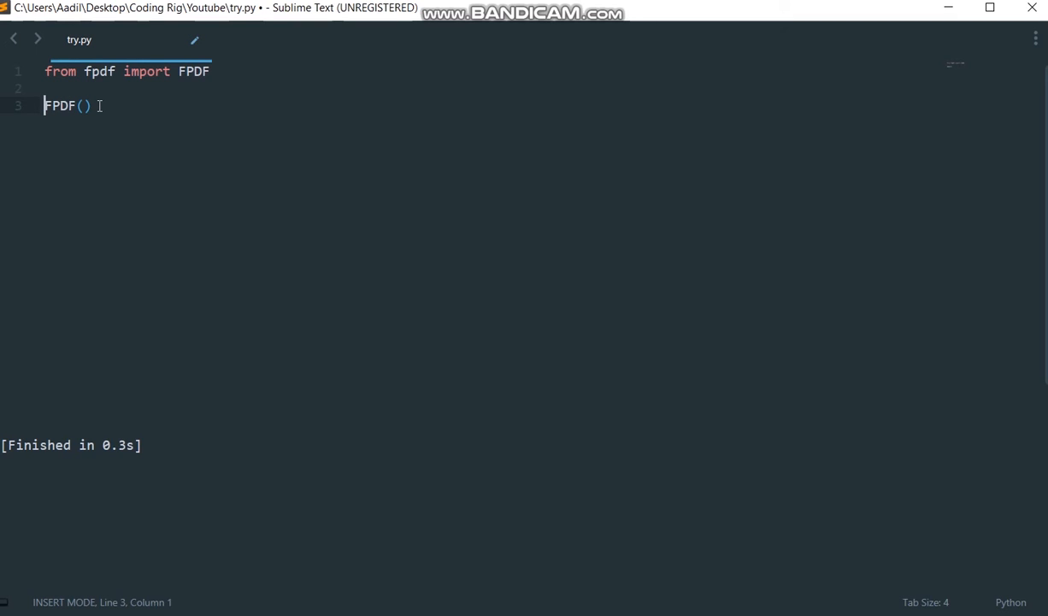
type("pdp =")
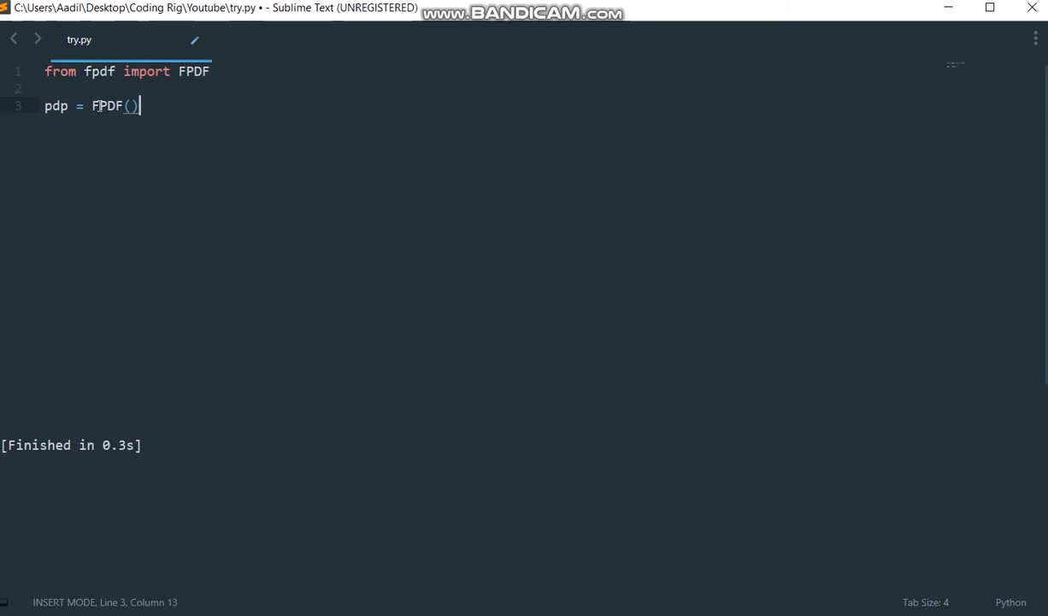
mouse_move(209, 116)
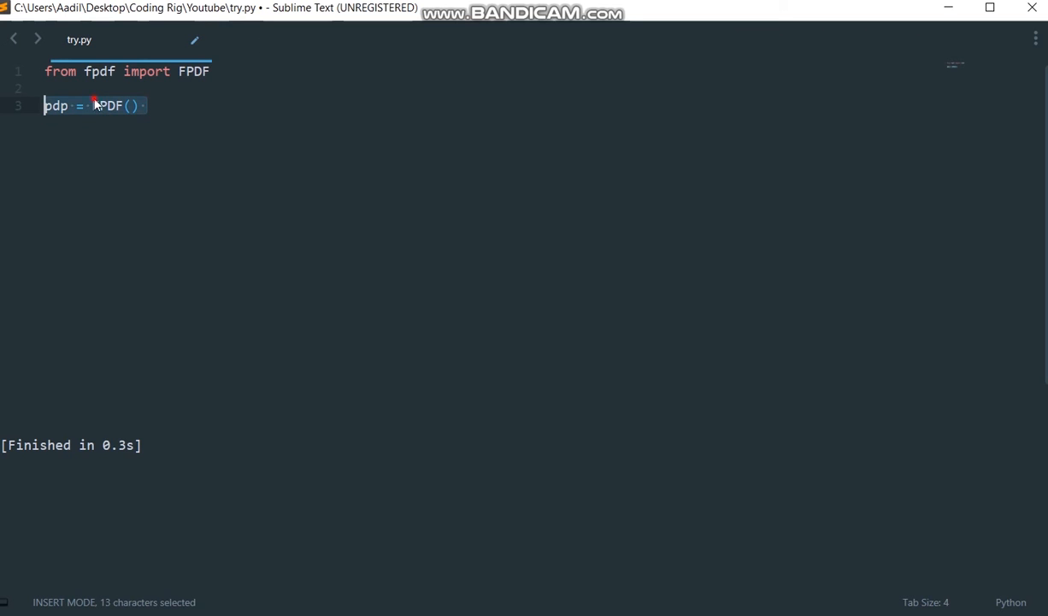
left_click(147, 106)
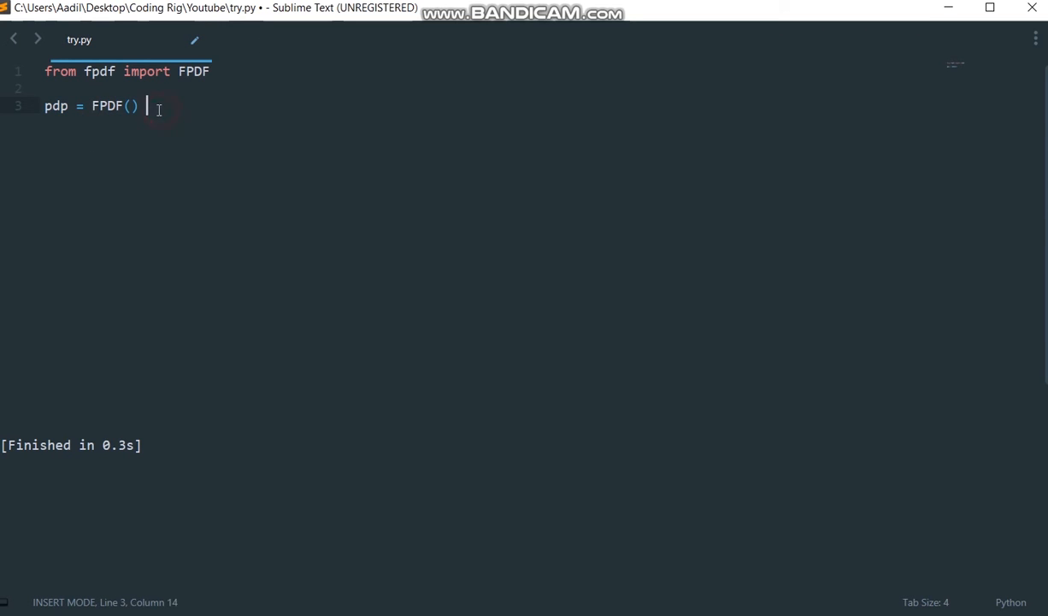
left_click_drag(150, 106, 44, 106)
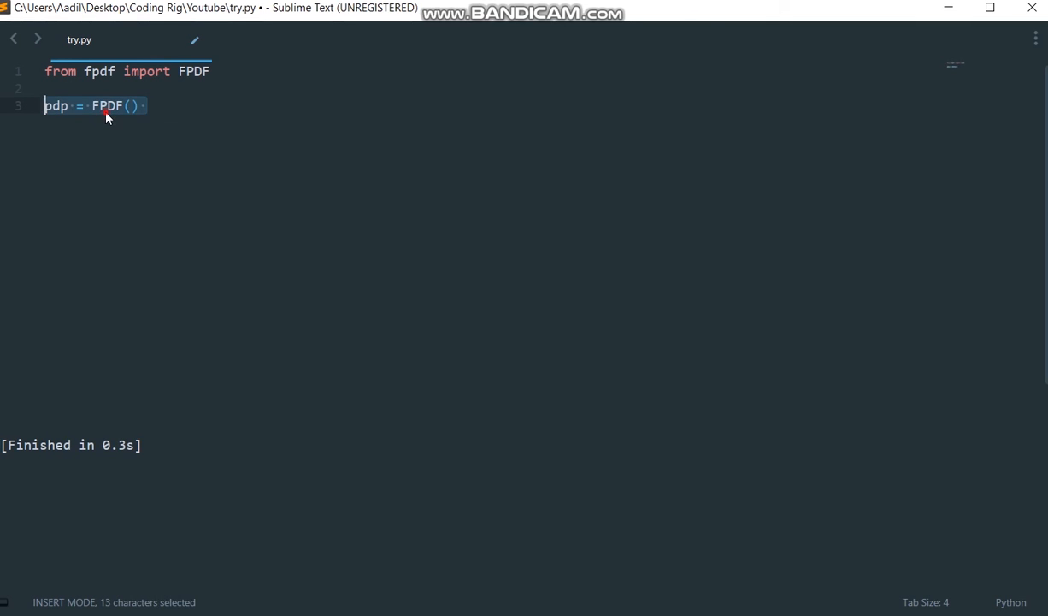
left_click(147, 106)
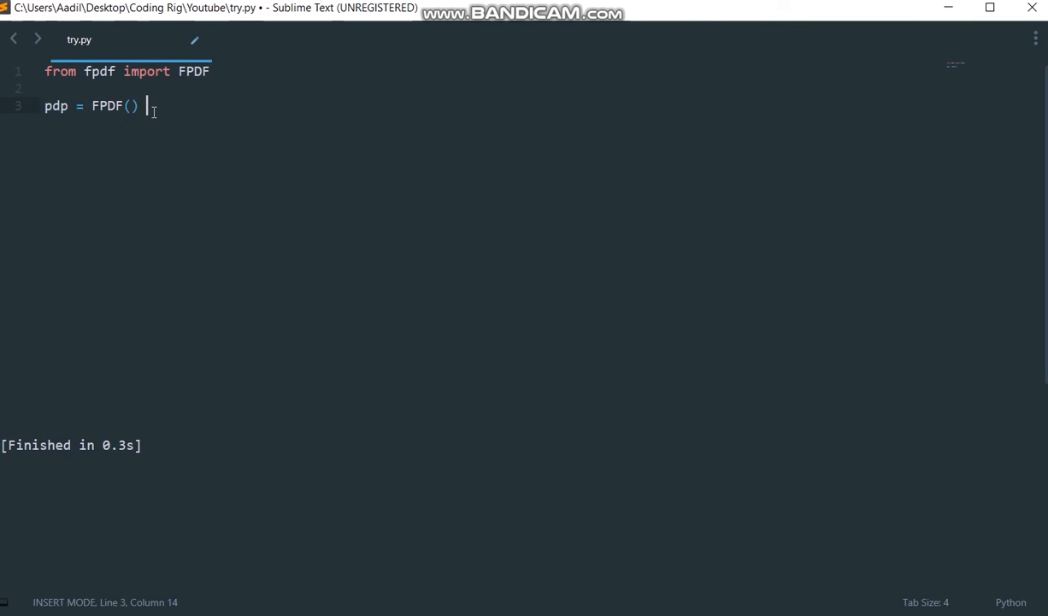
key("enter")
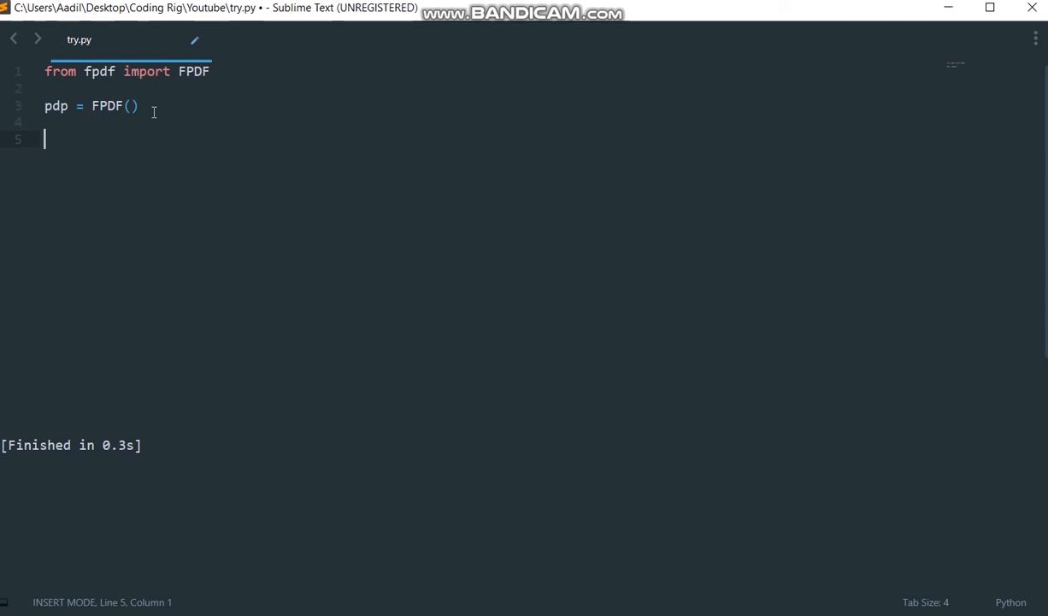
- Write 'pdf.add_page()' and start a new line below it
type("pdf")
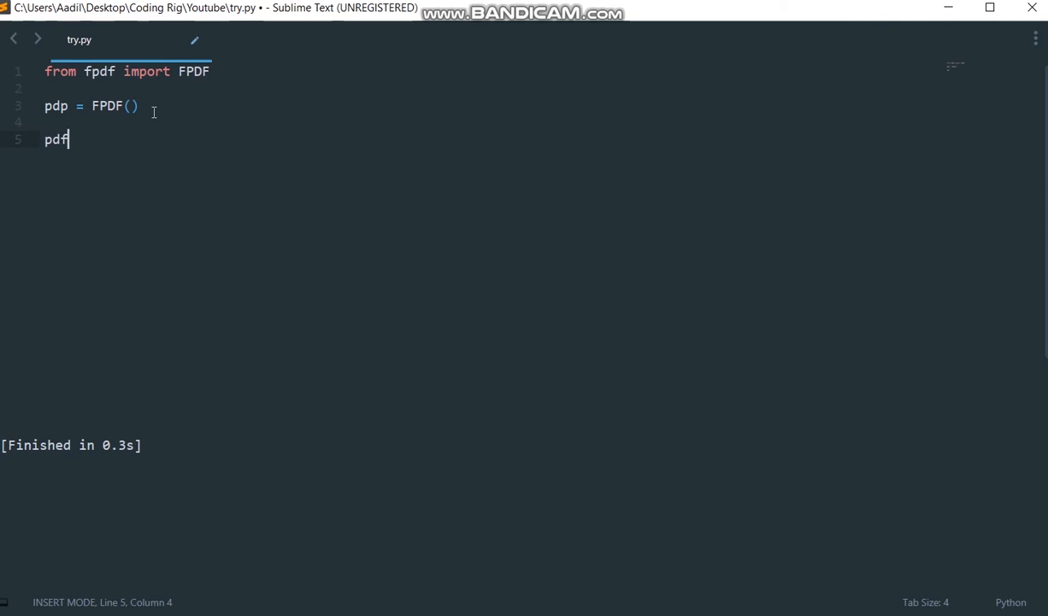
type(".ad")
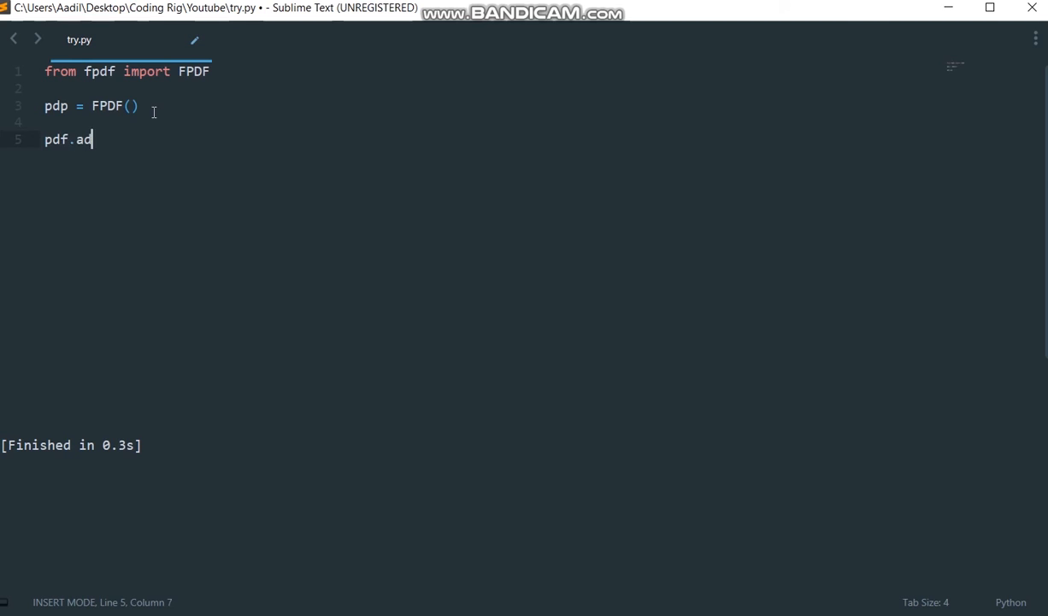
type("d_pa")
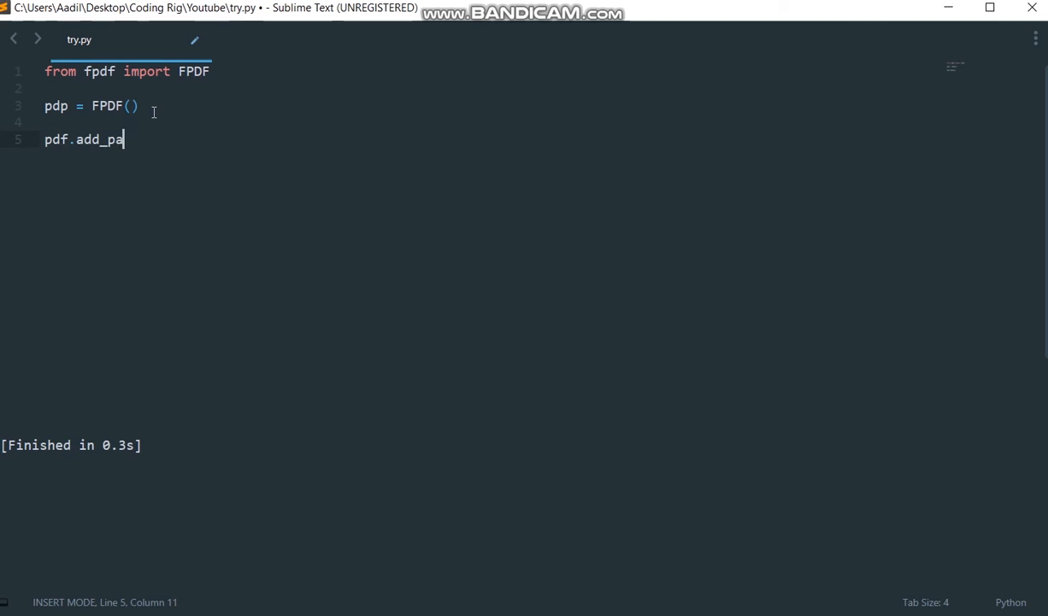
type("ge()")
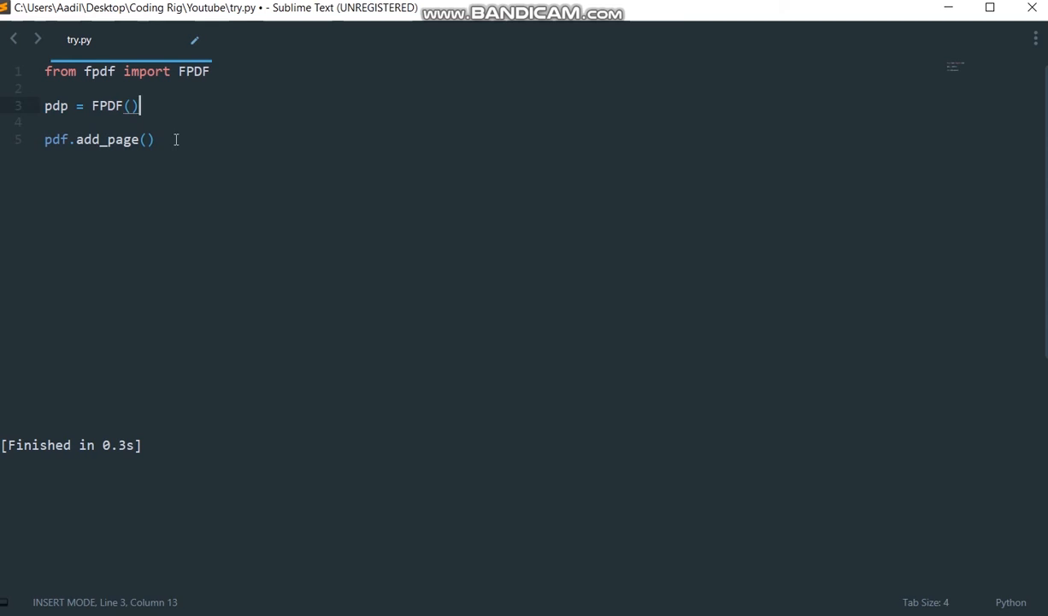
key("enter")
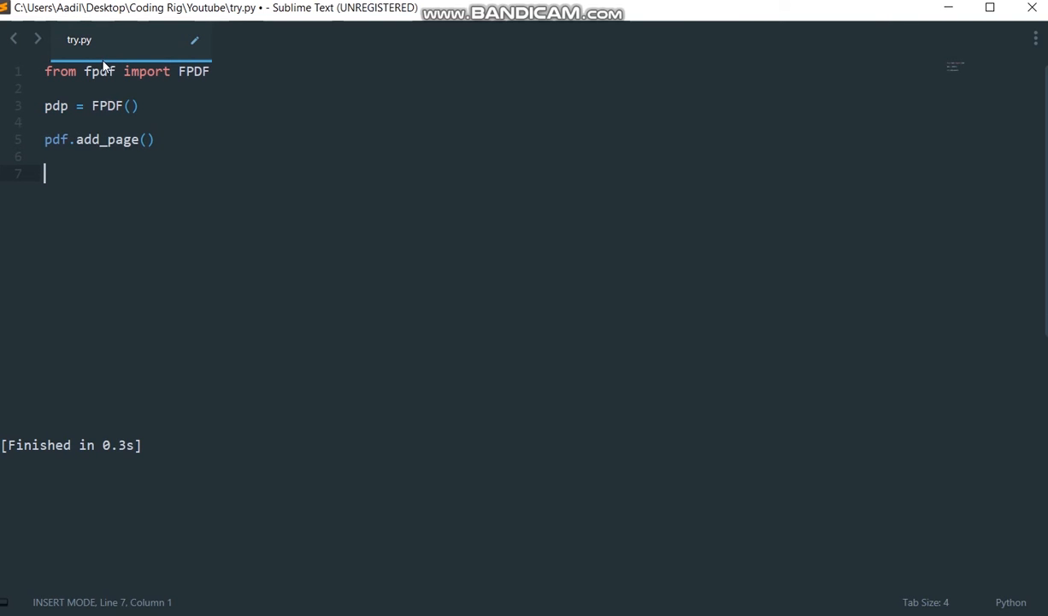
- Write 'pdf.set_font("Arial",size=15)' followed by an empty line
type("pdf.se")
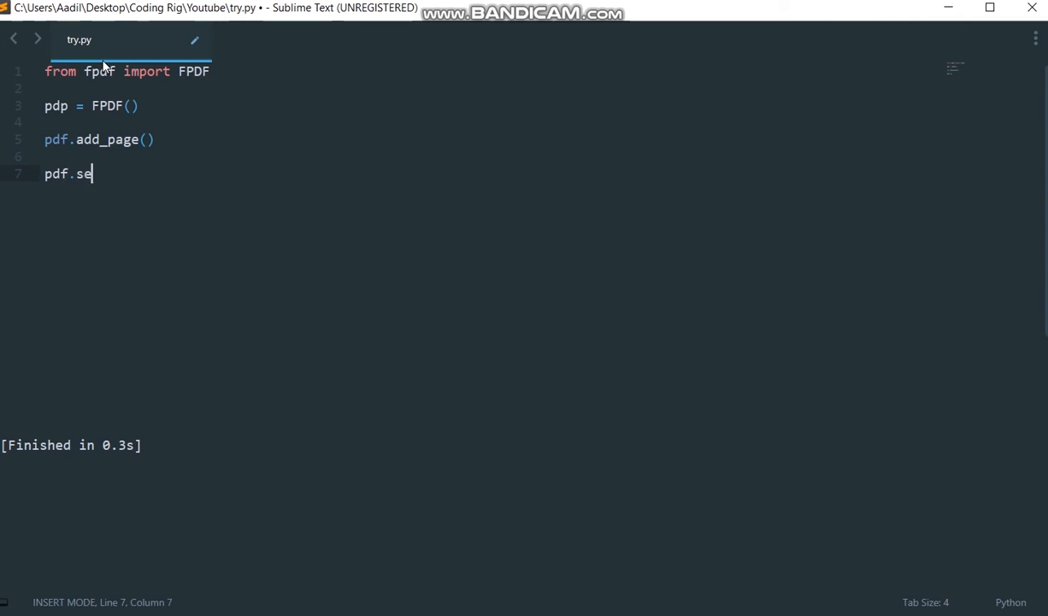
type("t_font(")
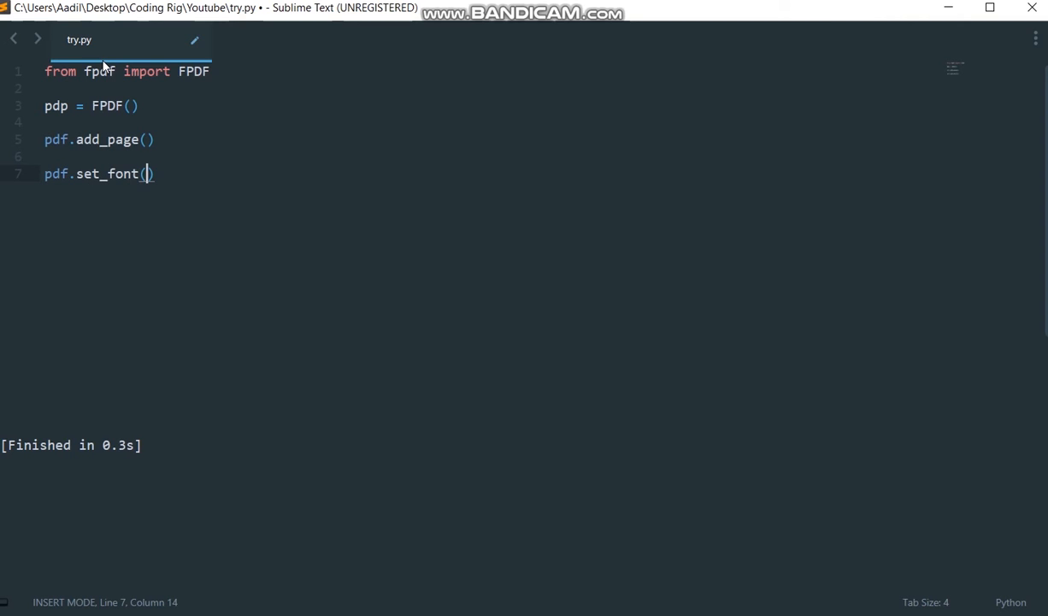
type("\"")
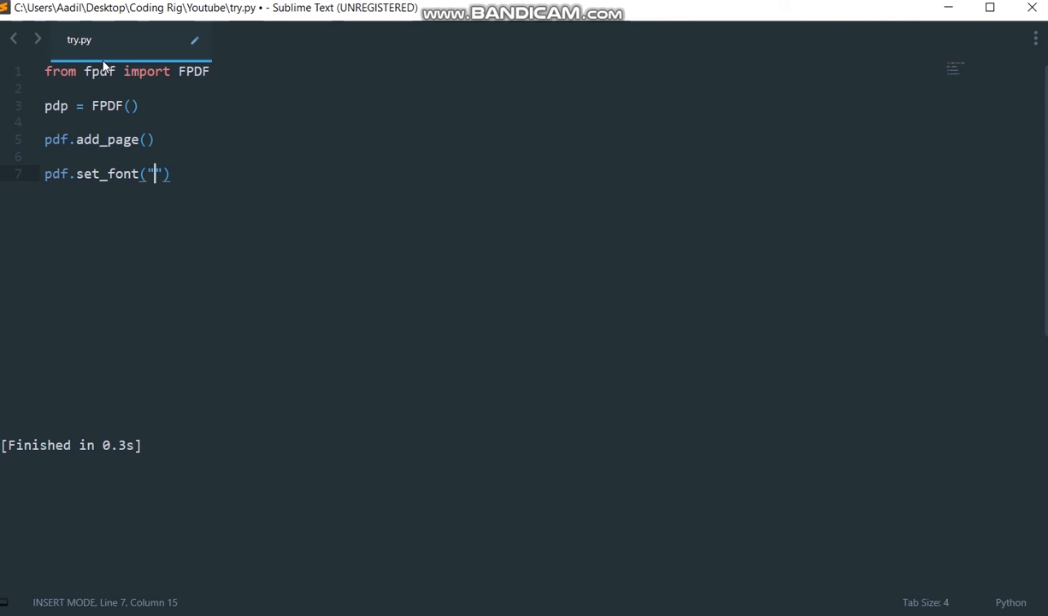
type("Aria")
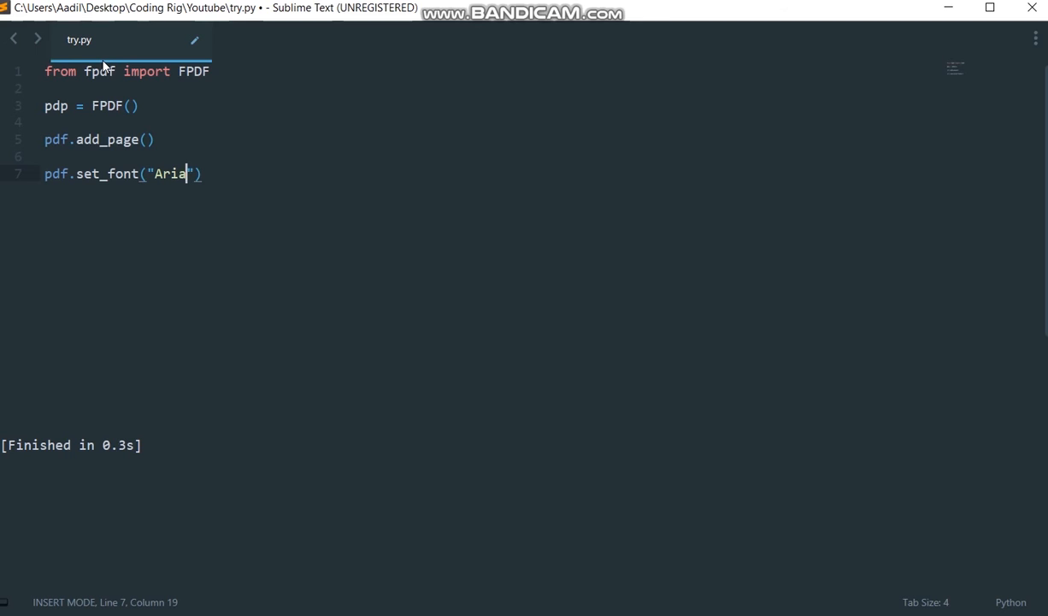
type("l")
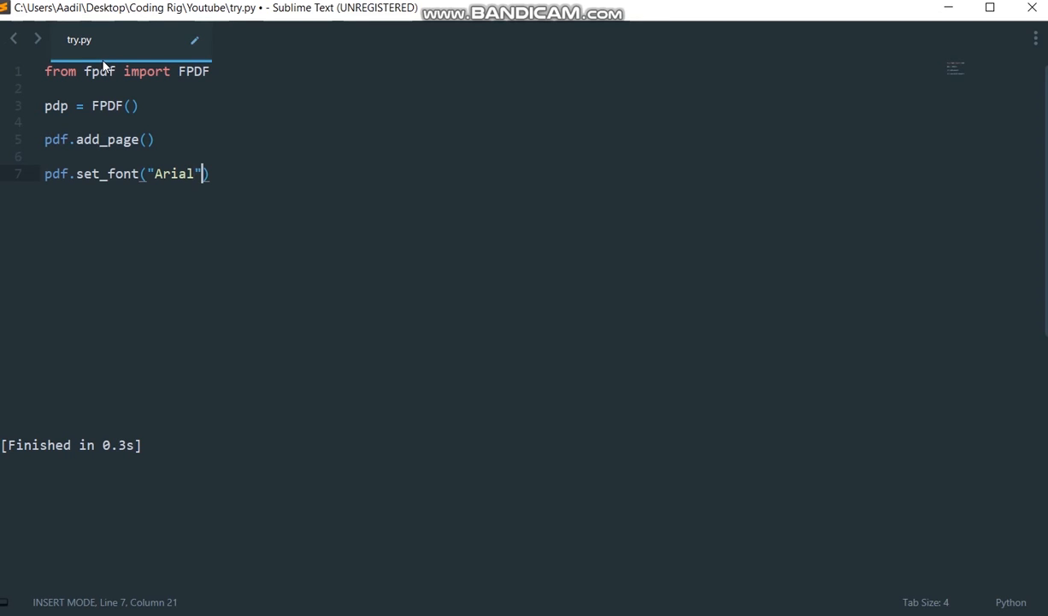
type(",s")
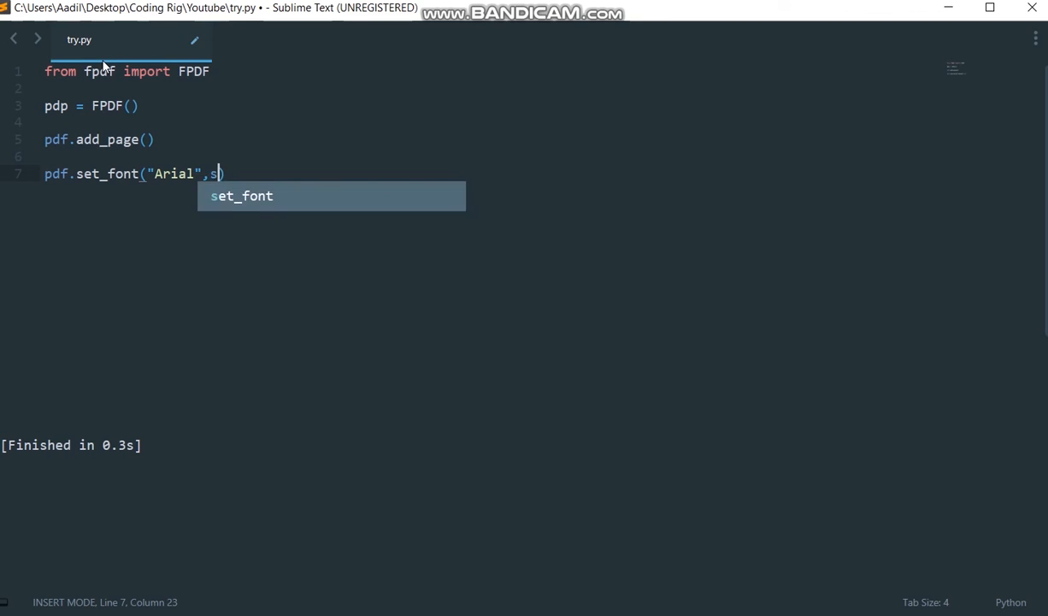
type("ize")
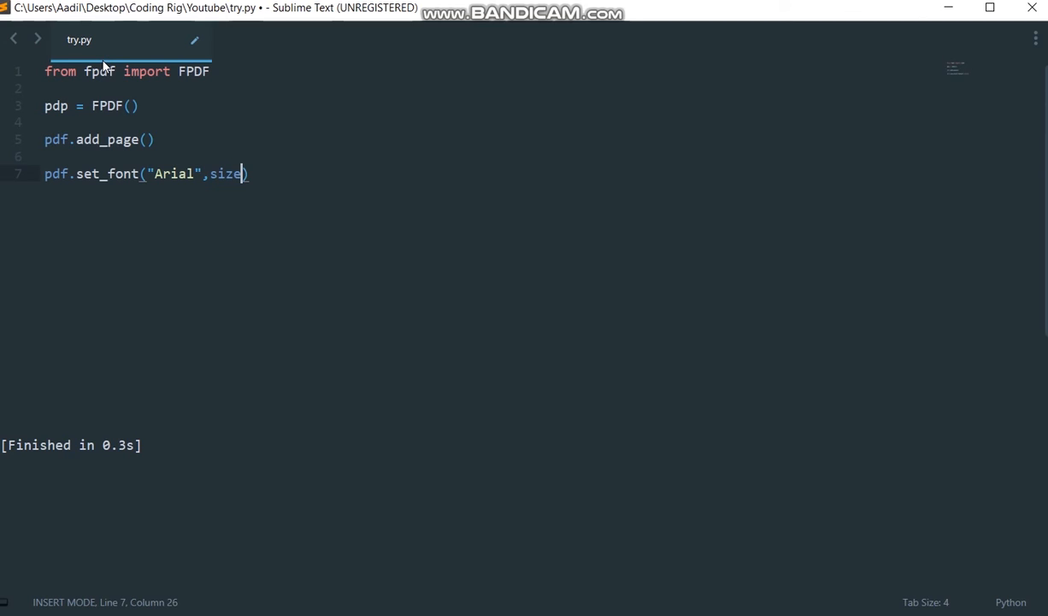
type("=15")
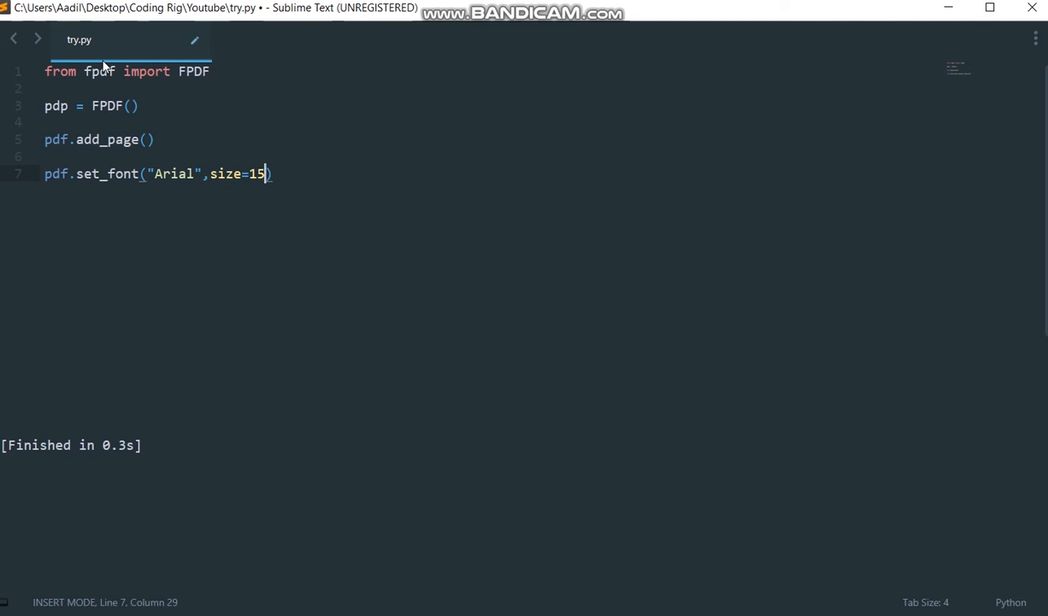
key("Enter")
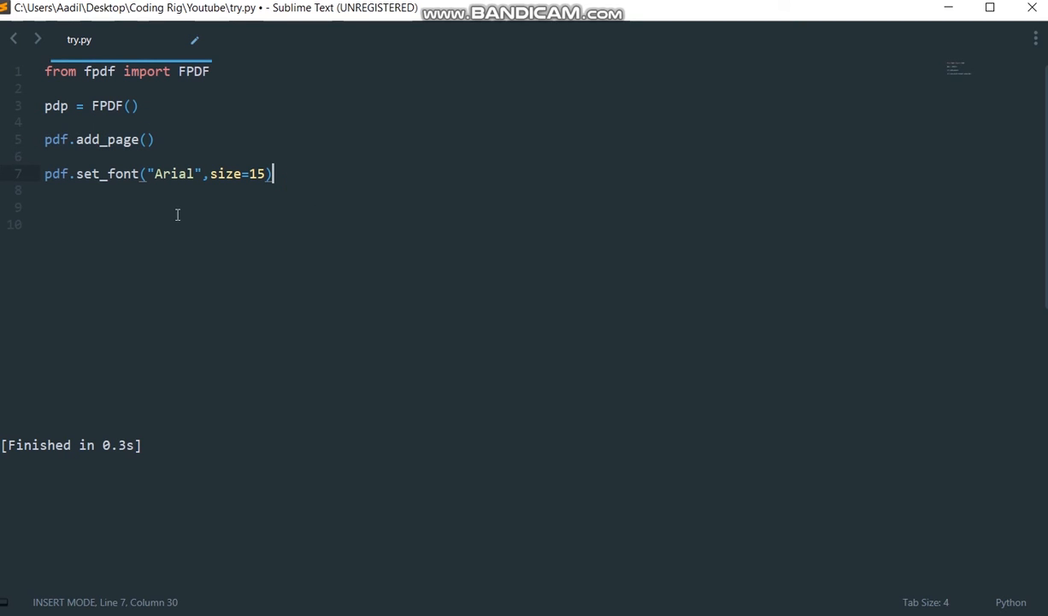
key("enter")
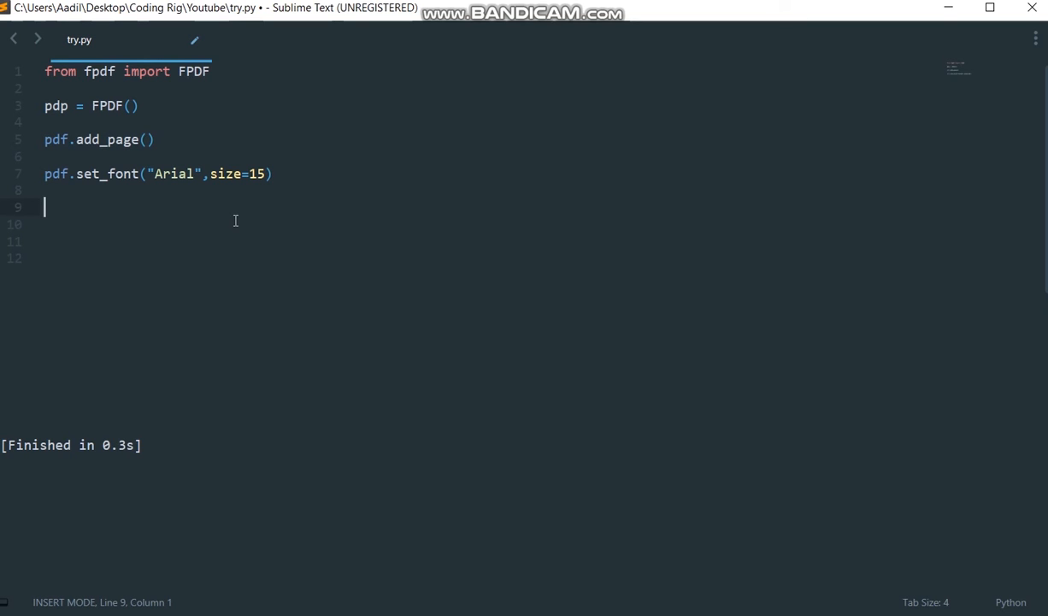
mouse_move(168, 164)
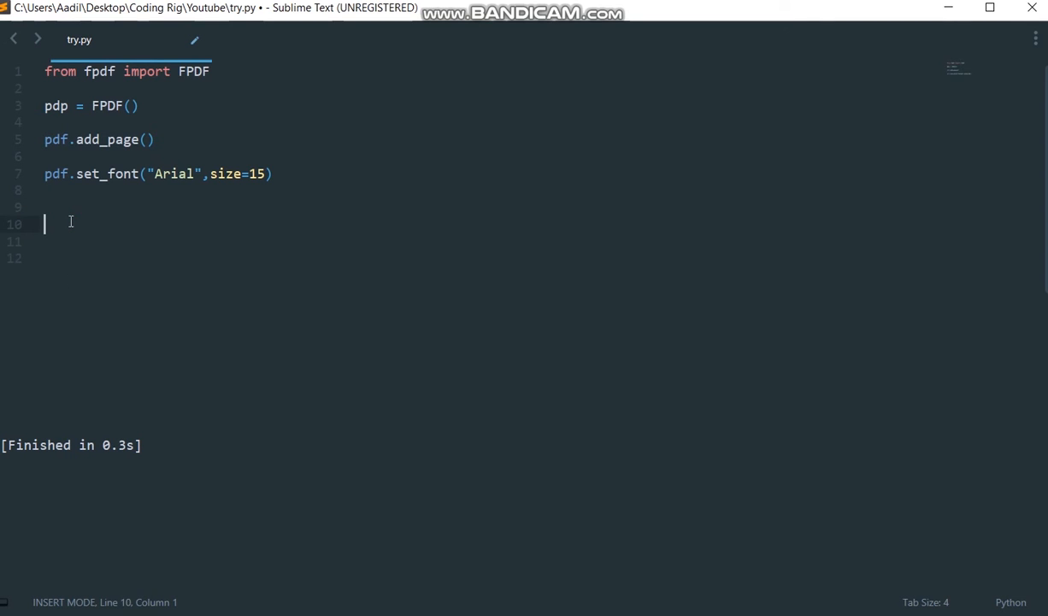
- Write 'pdf.cell(200,10,txt="This is a test text ")' on line 10
type("pdf.")
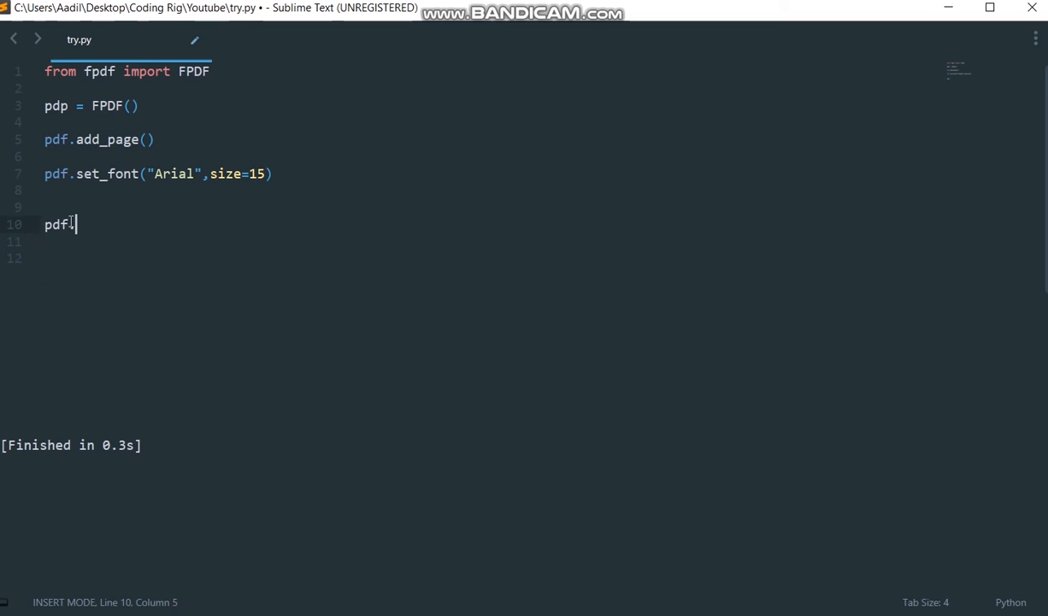
type(".cell")
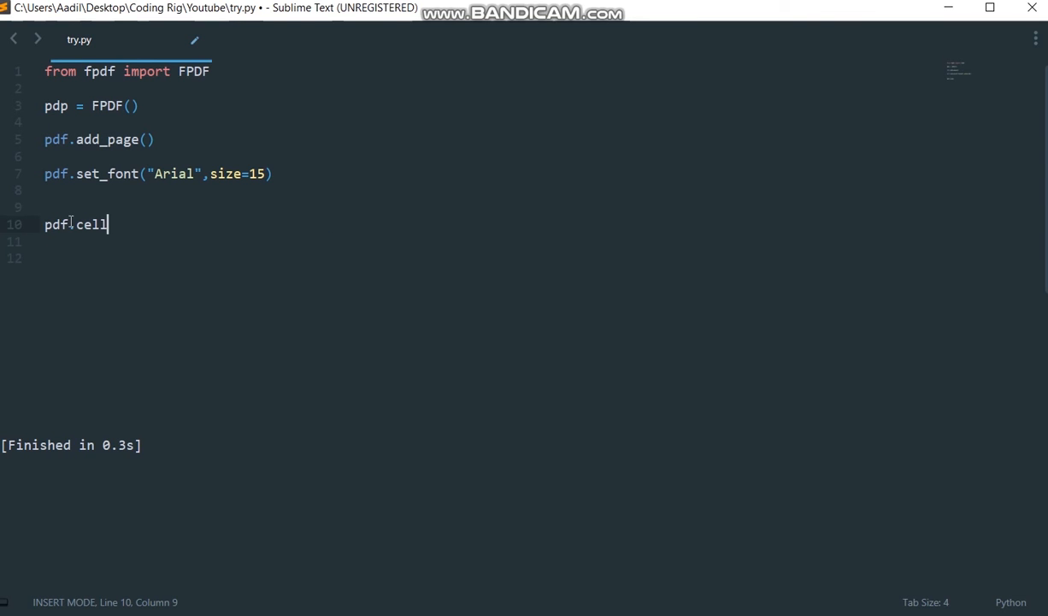
type("()")
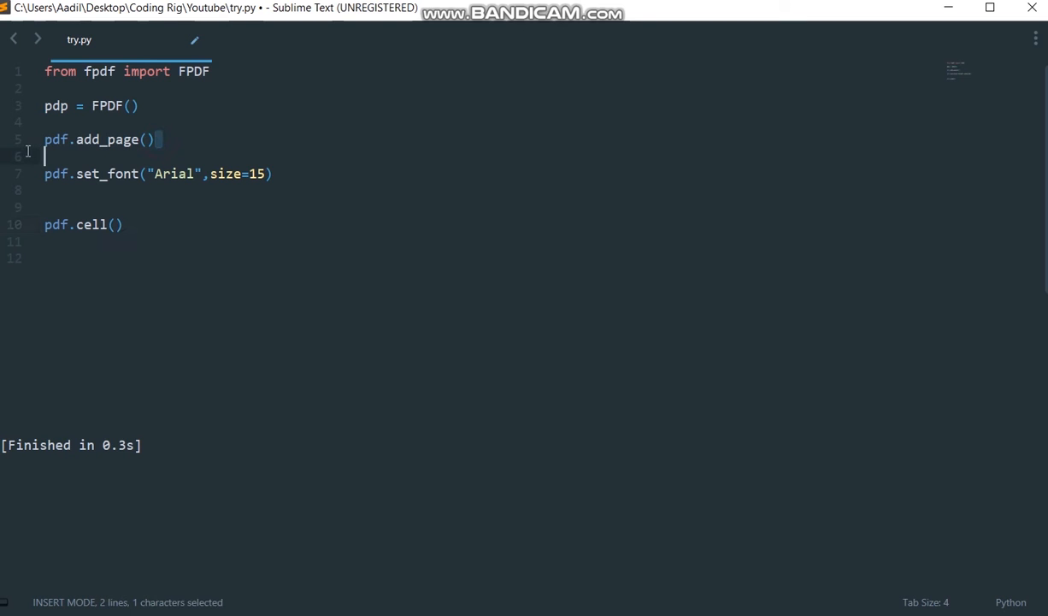
left_click(111, 224)
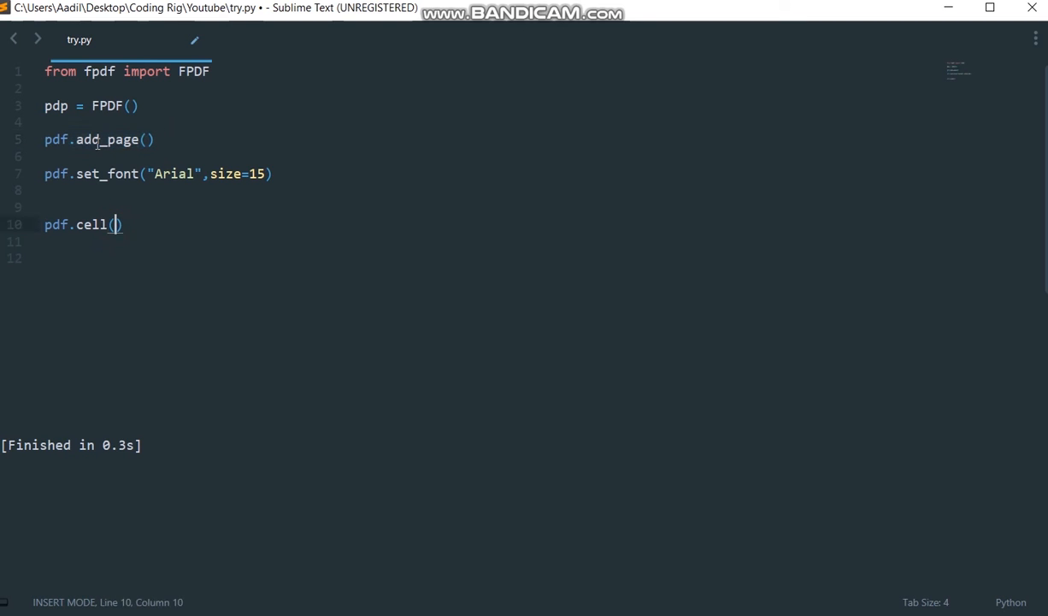
mouse_move(181, 254)
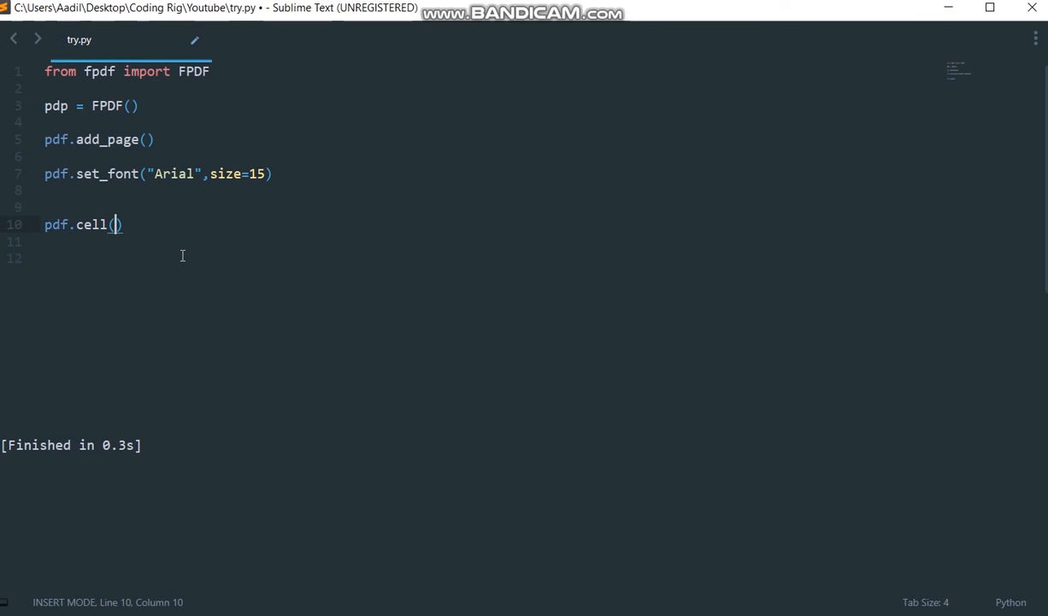
type("2")
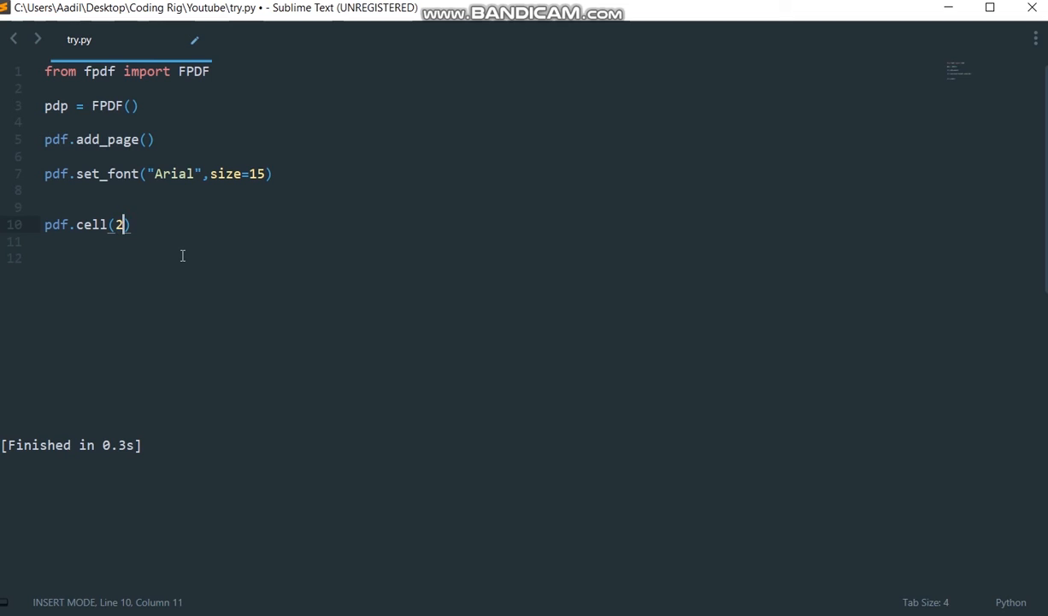
type("00,")
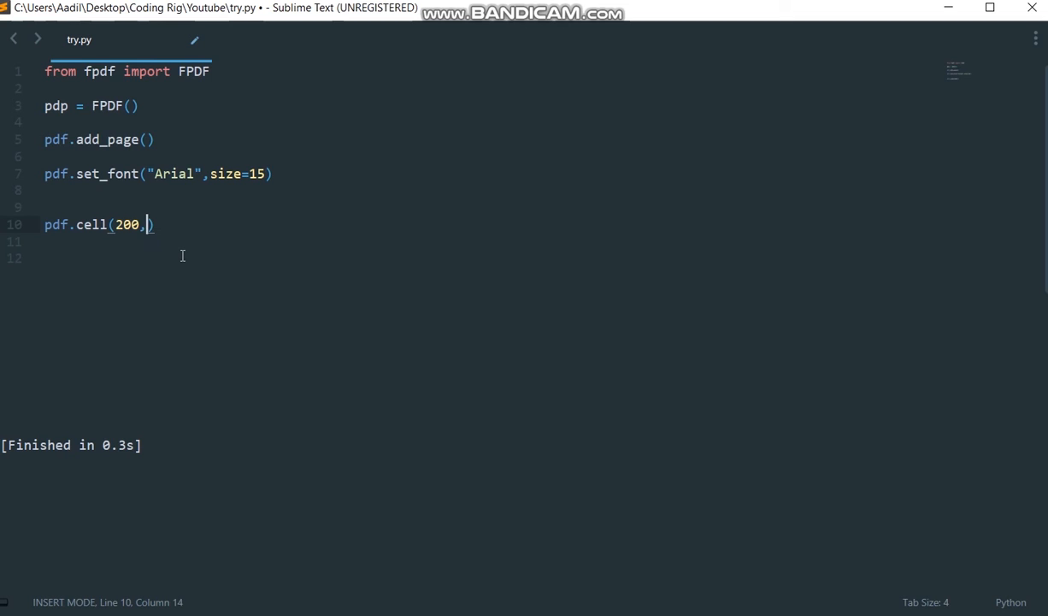
type("10")
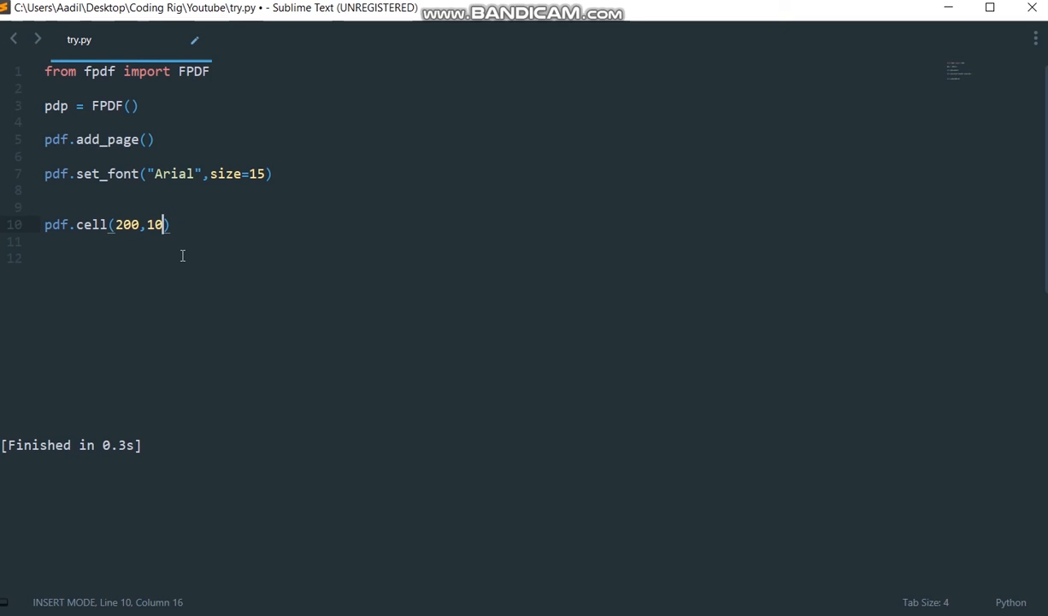
type(",te")
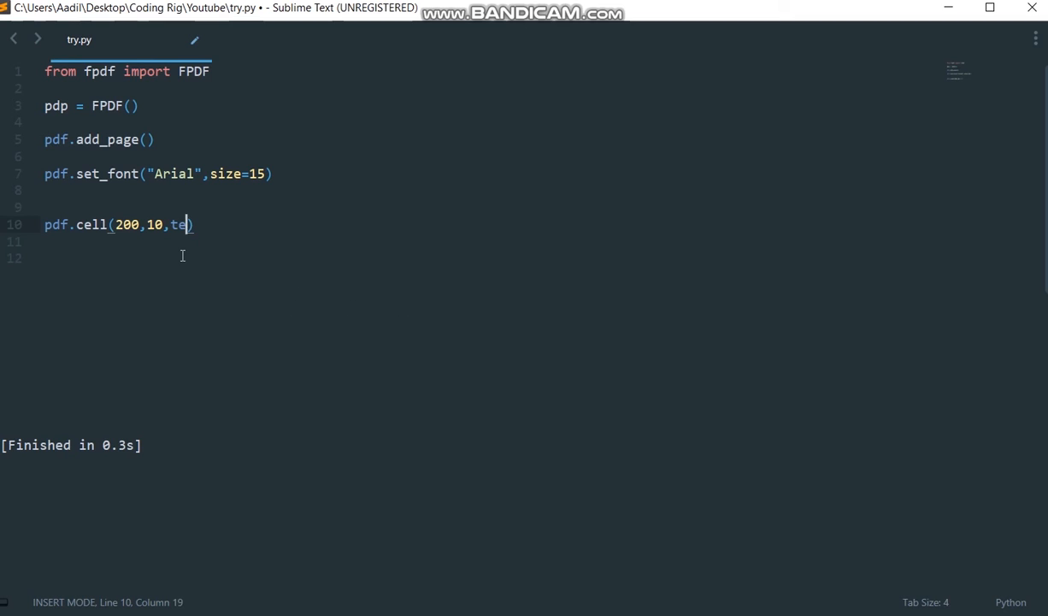
type("xt=")
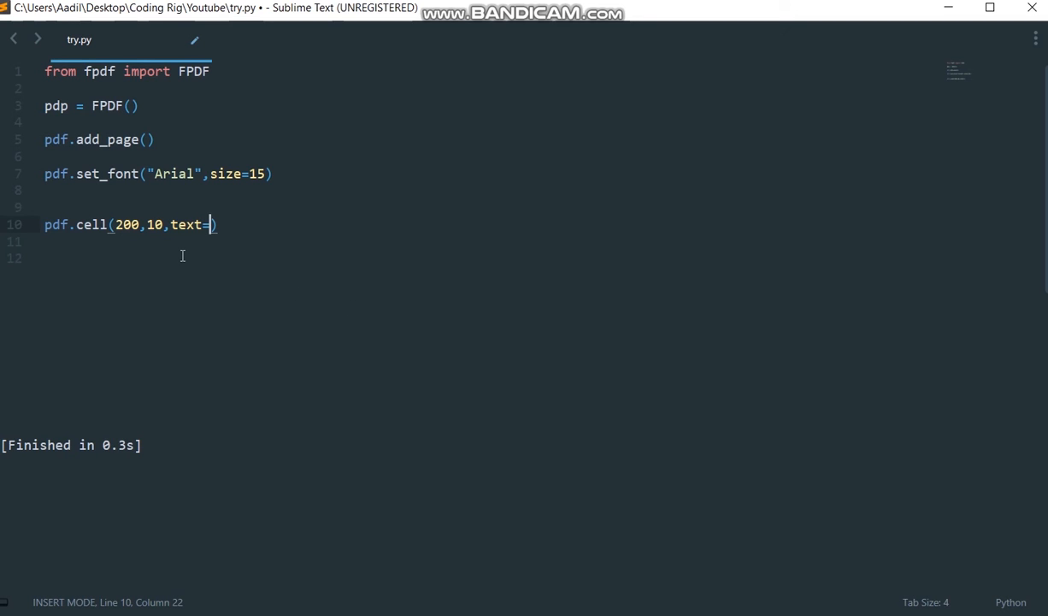
type("\"")
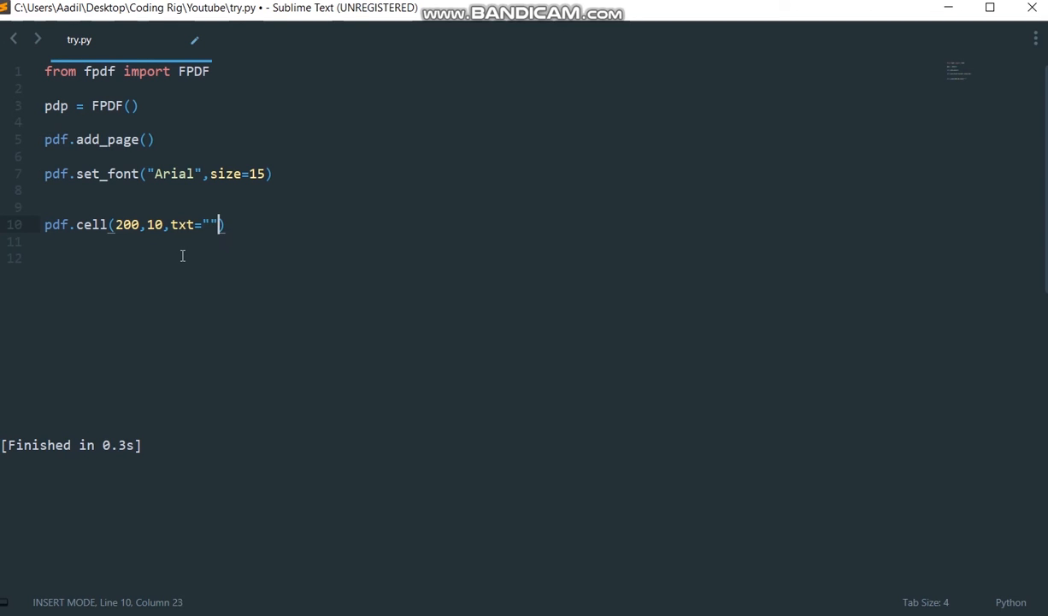
type("This is a te")
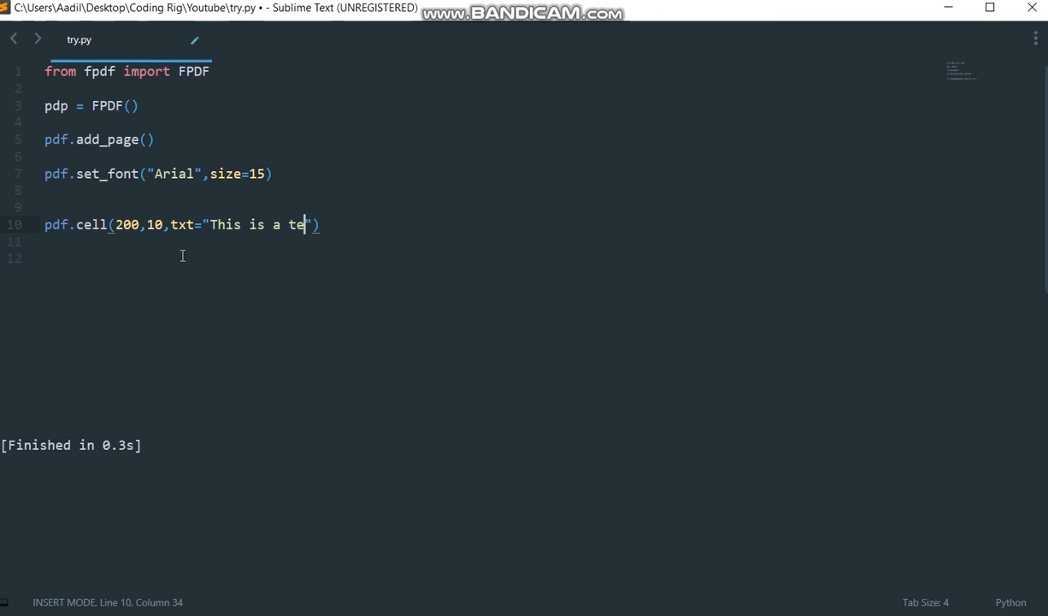
type("st text")
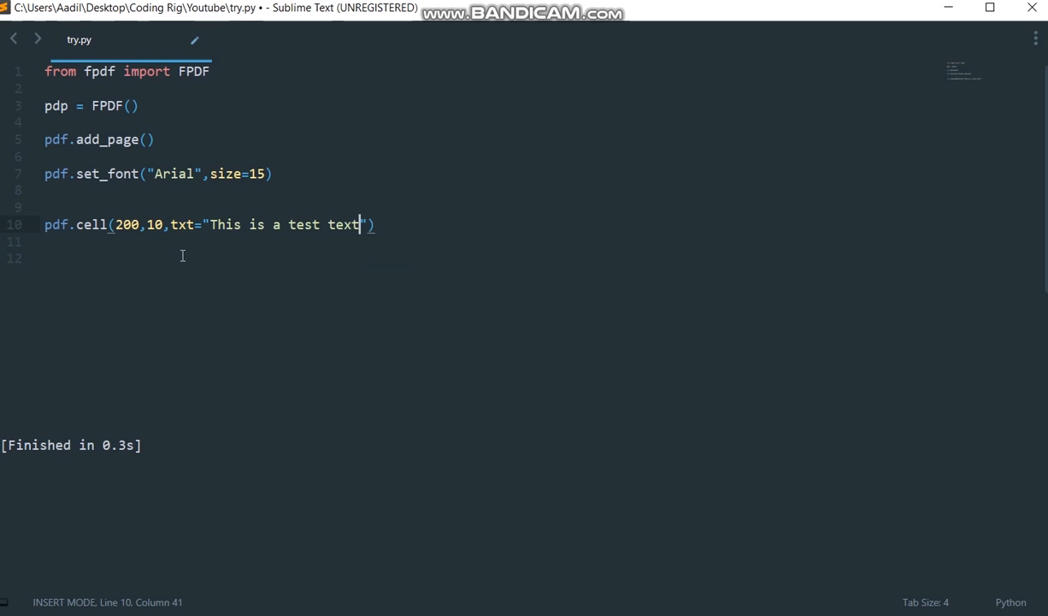
type("\" \"")
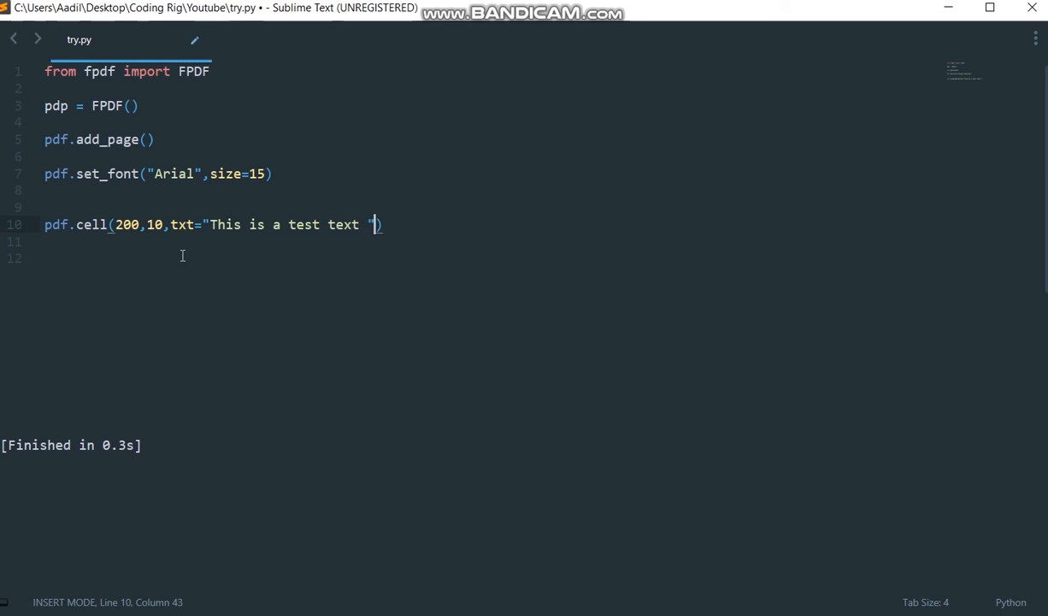
- Extend the cell call with ',ln=1,align="C"'
type(",")
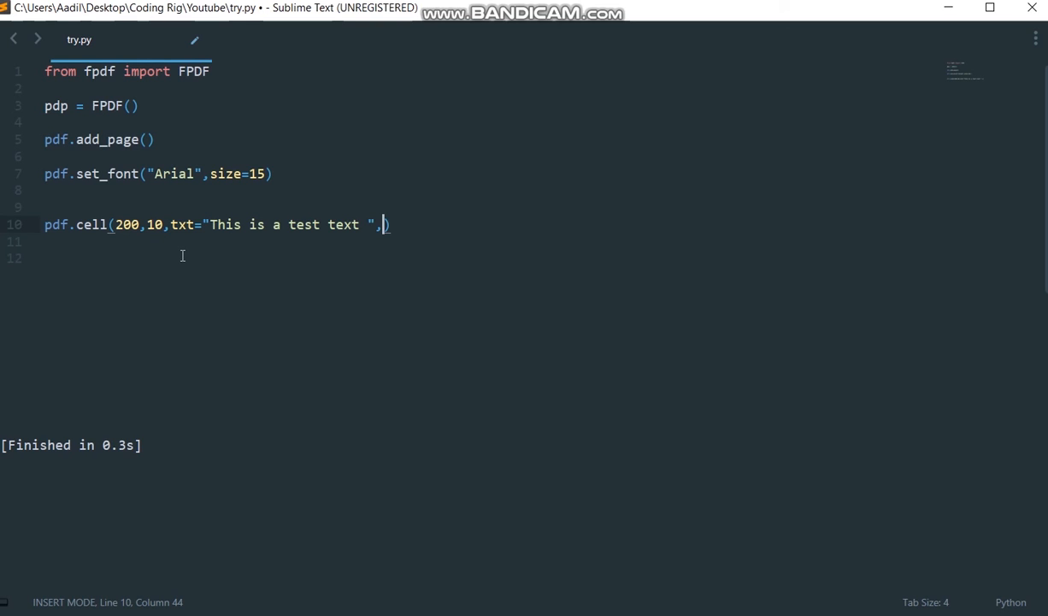
type("ln=1")
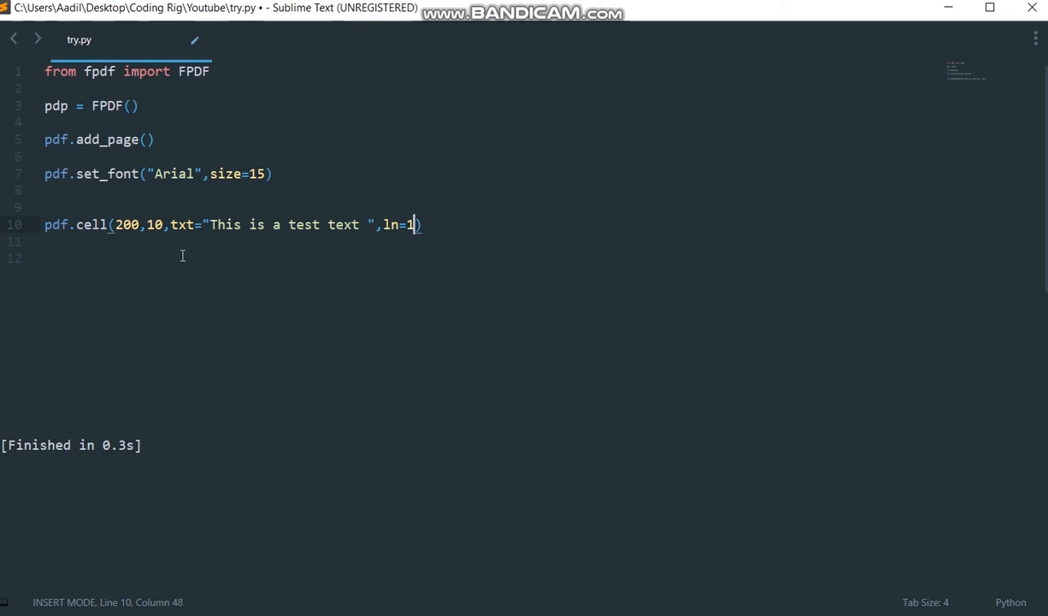
type(",")
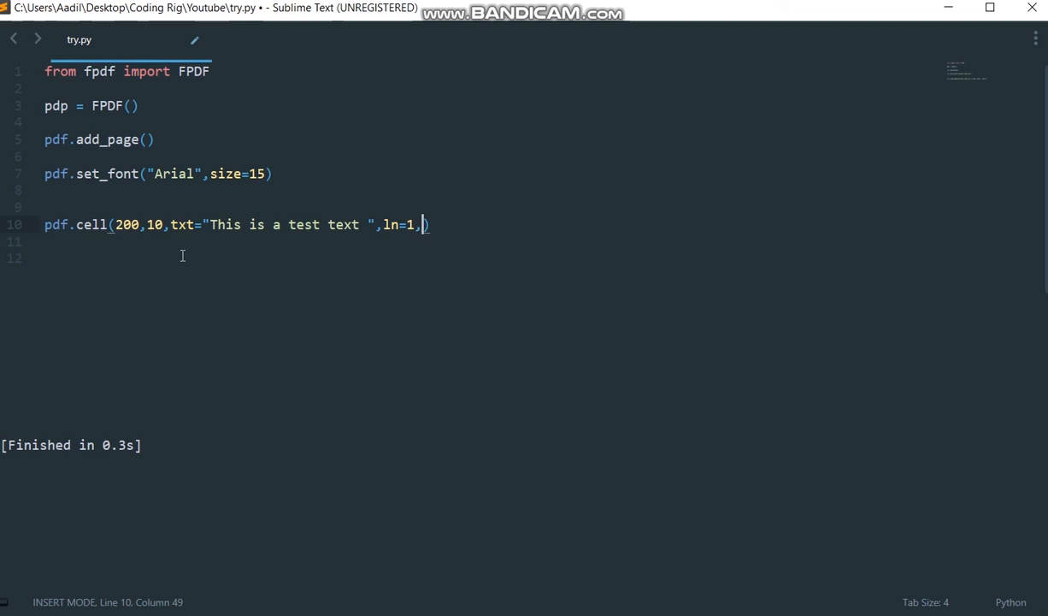
type("align")
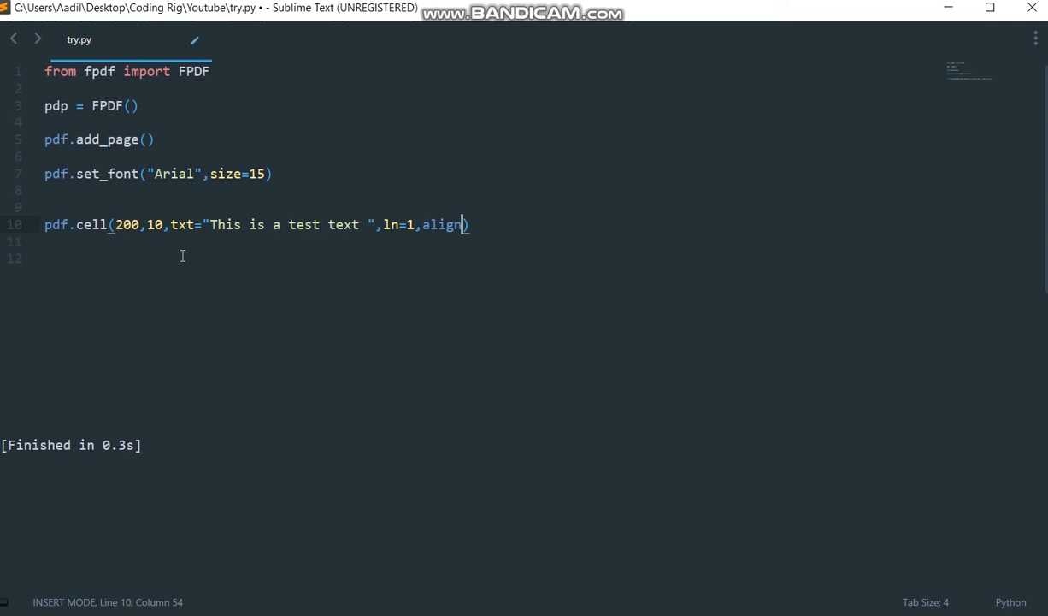
type("=")
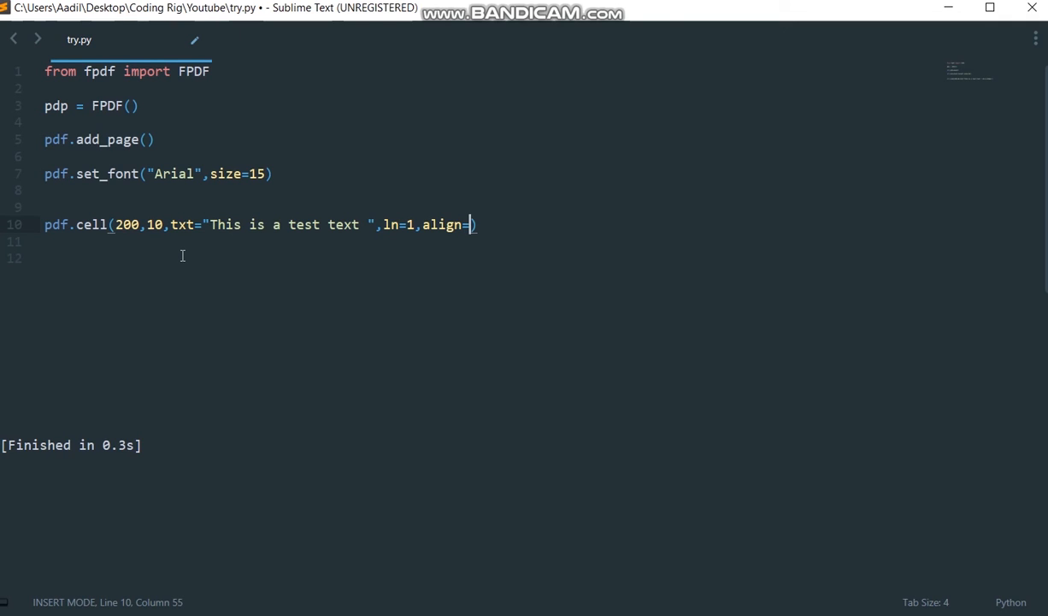
type("\"C\"")
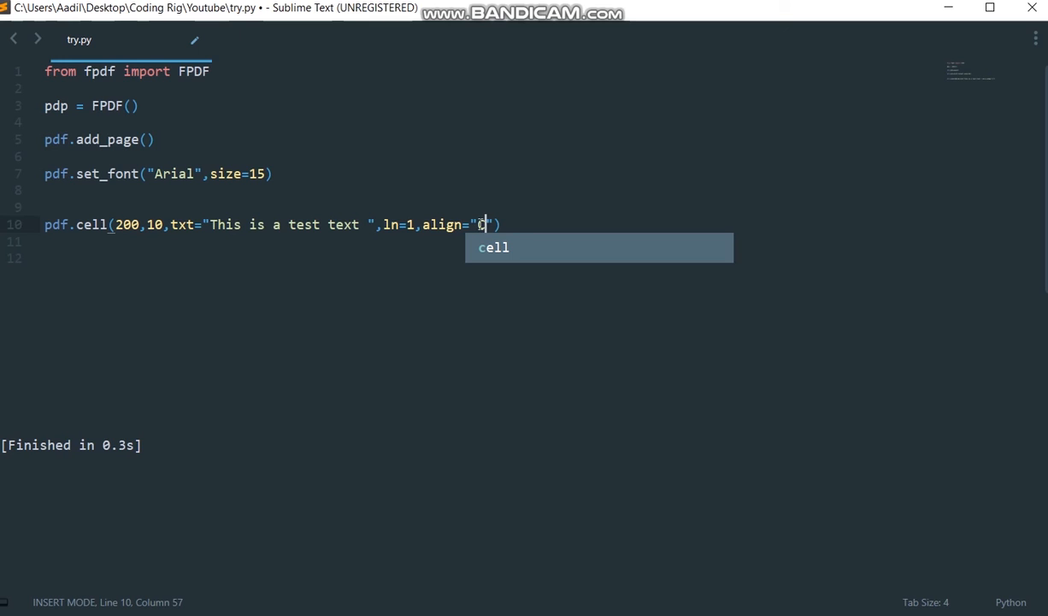
- Try alignment values R and L in the cell call, then settle on align="C"
double_click(482, 224)
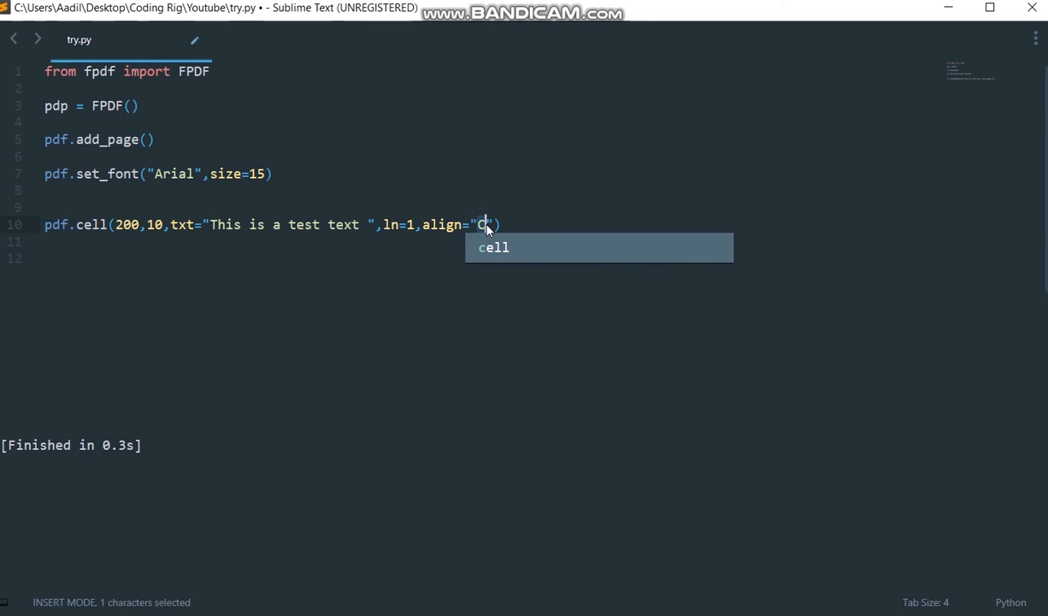
type("R")
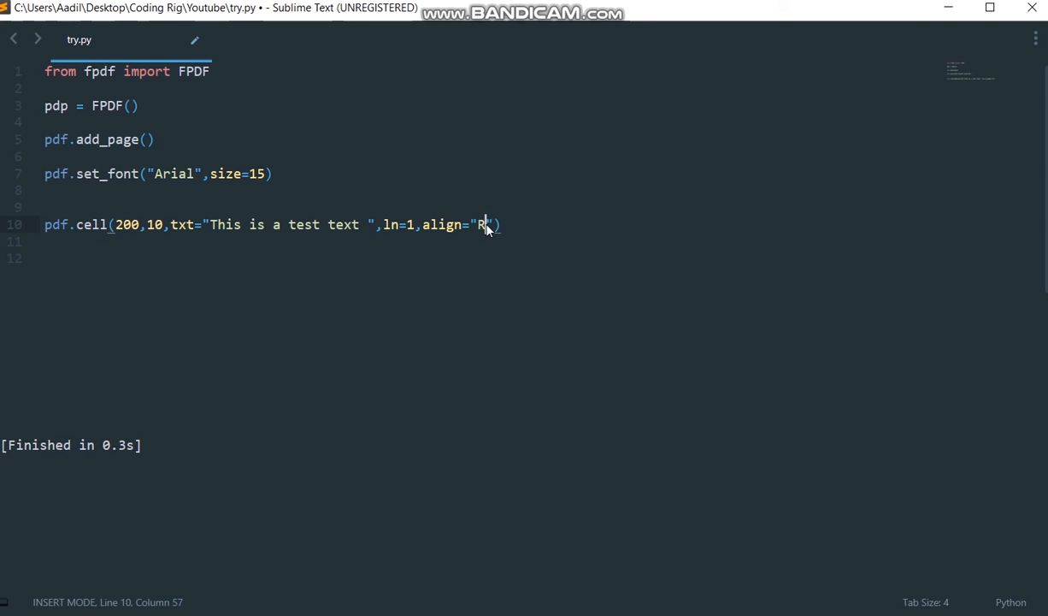
double_click(479, 224)
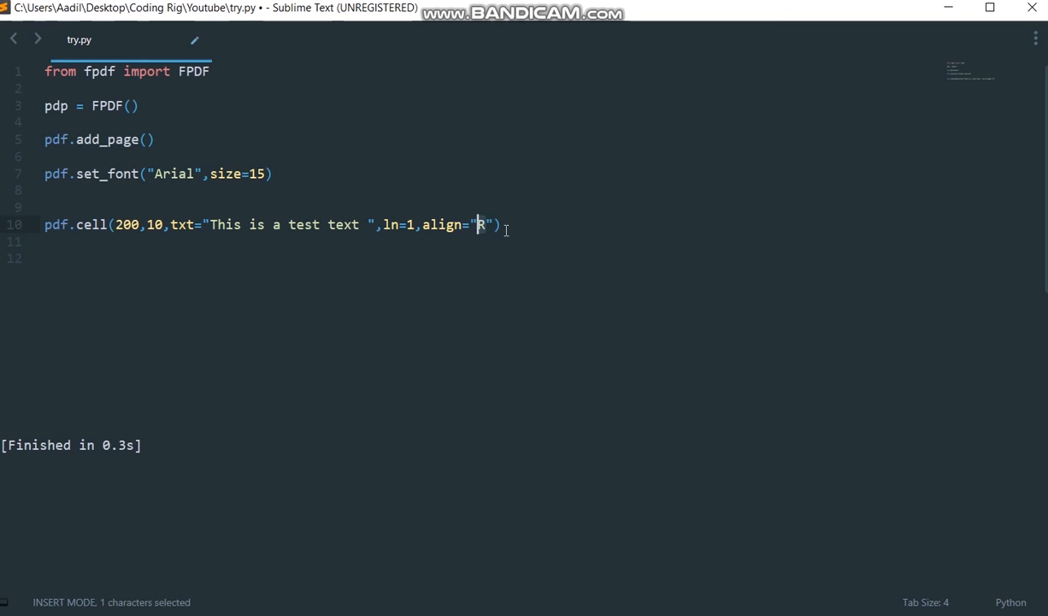
type("L")
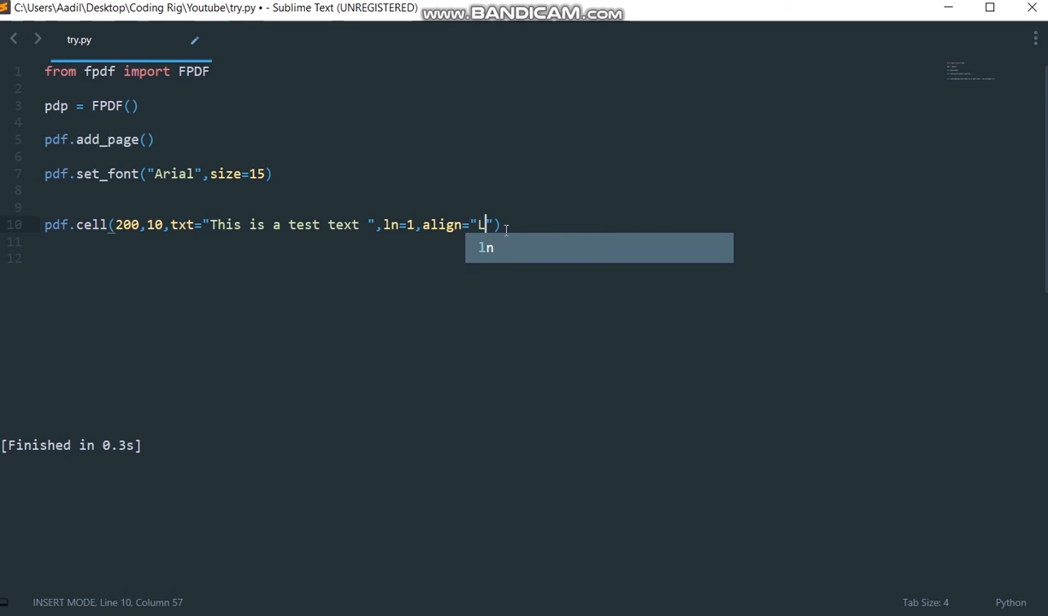
key("backspace")
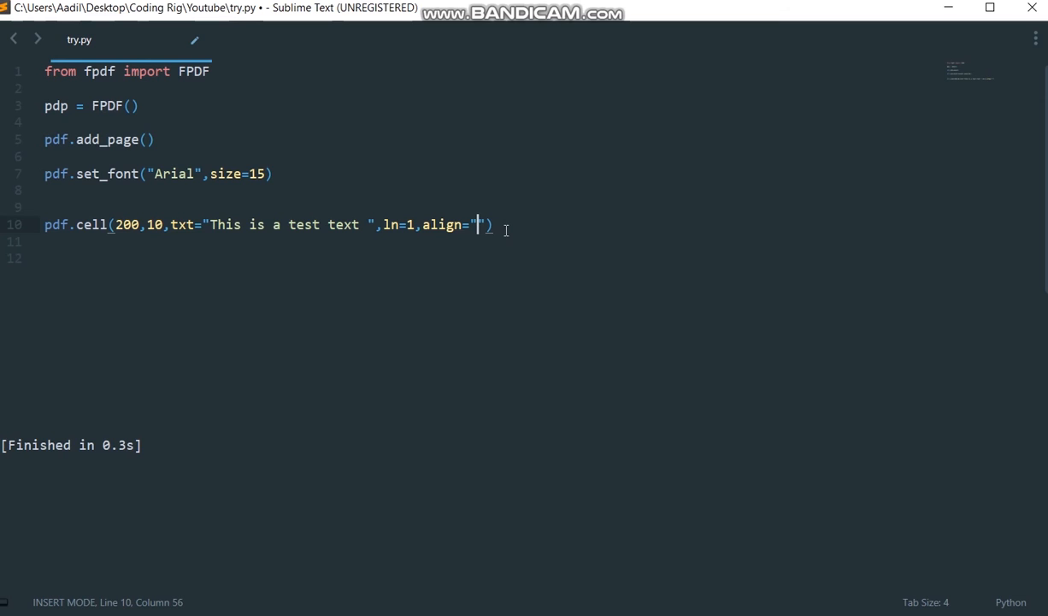
type("C")
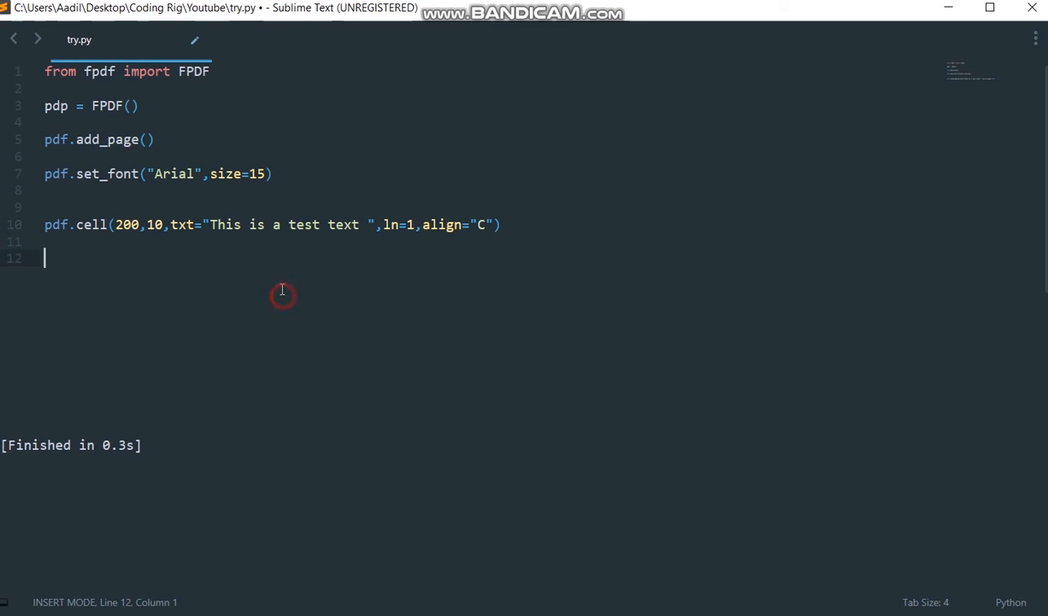
- Write 'pdf.output("test6.pdf")' on the line below the cell call
double_click(478, 224)
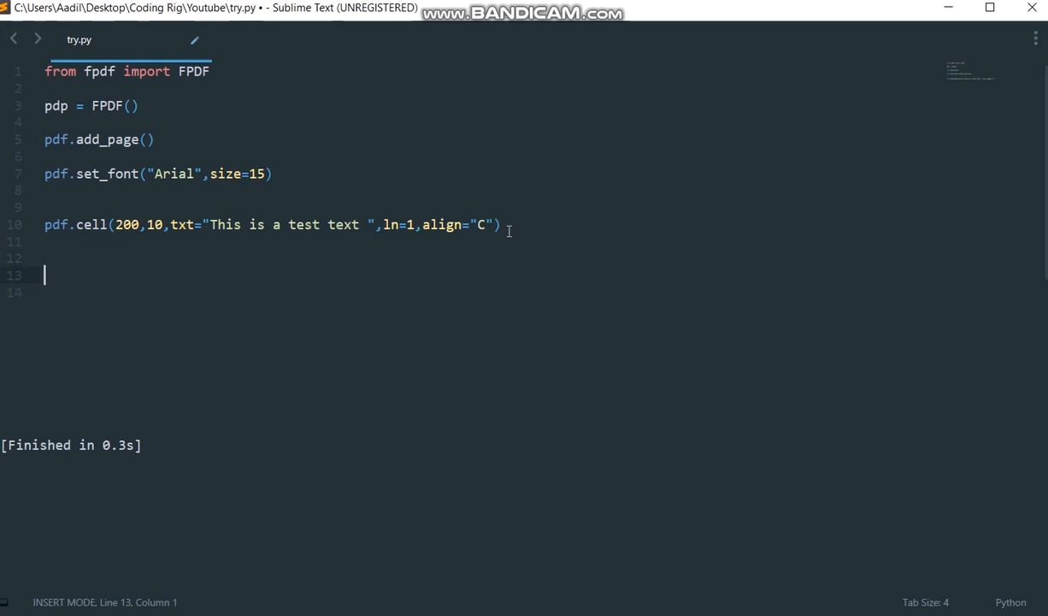
type("pd")
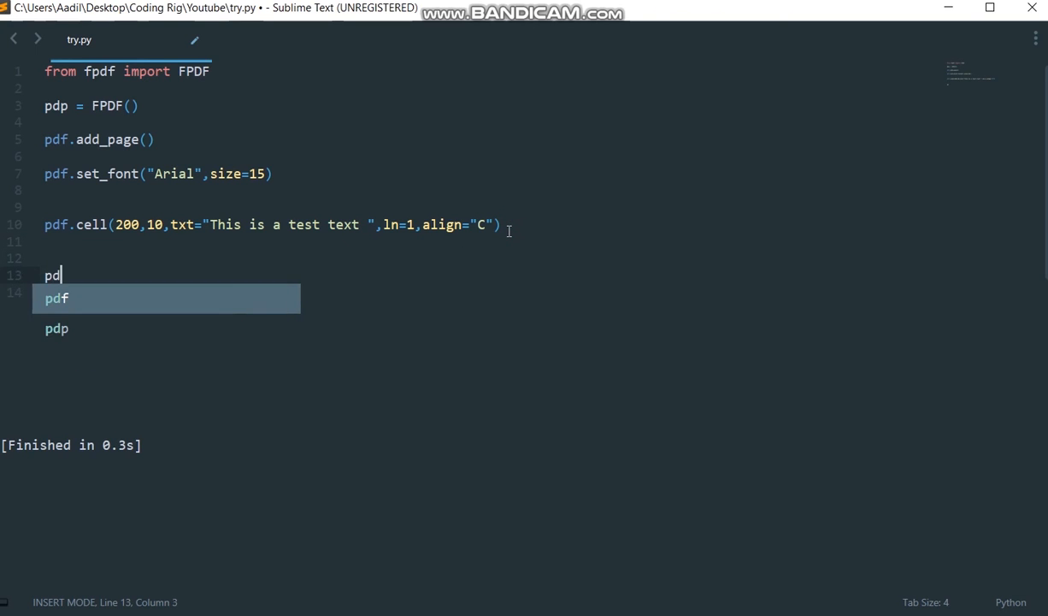
type("f.")
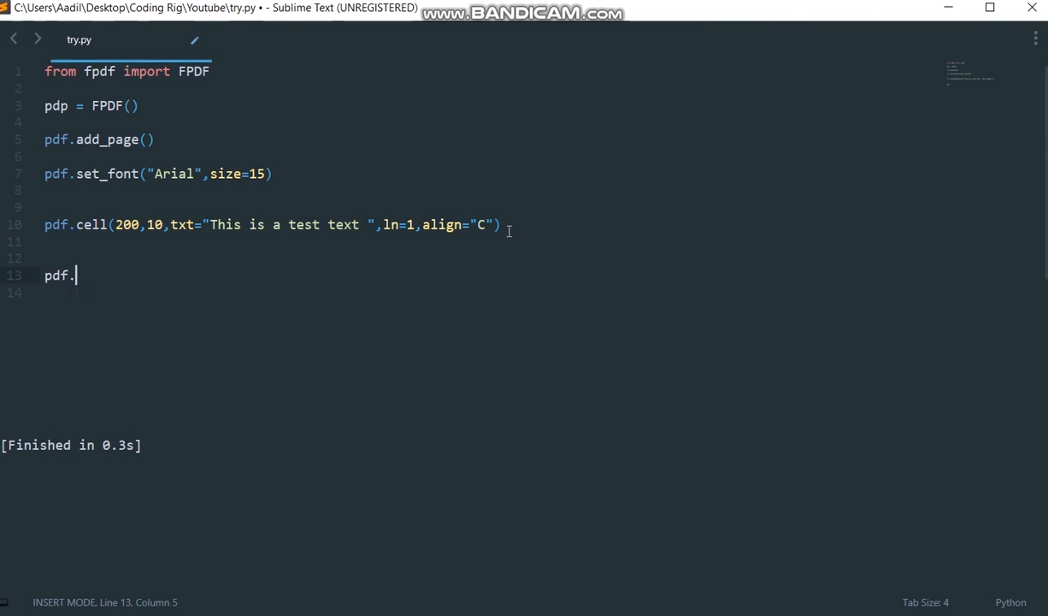
type("output(\"")
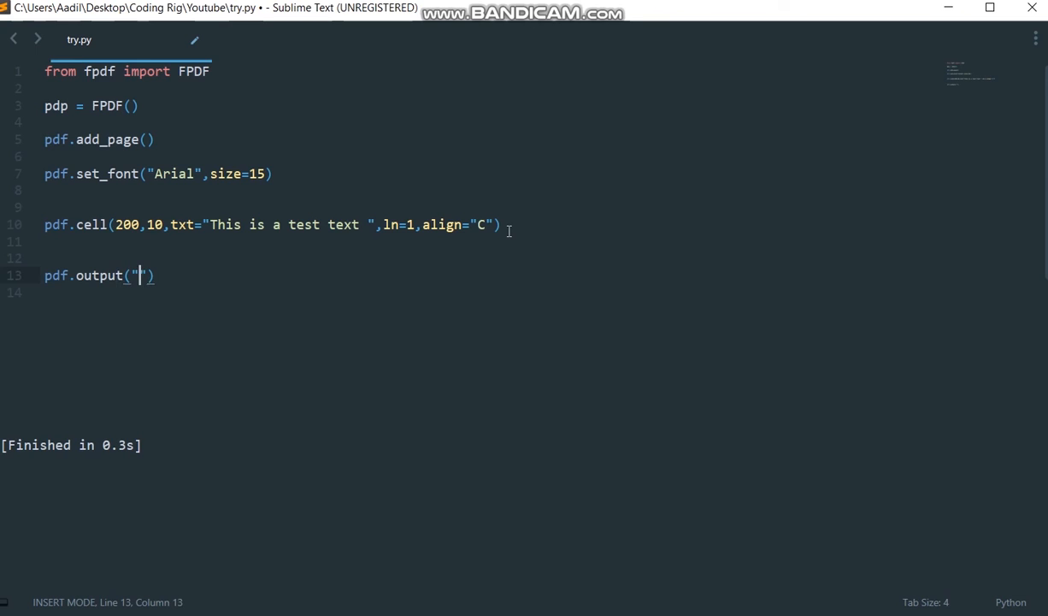
type("tesr")
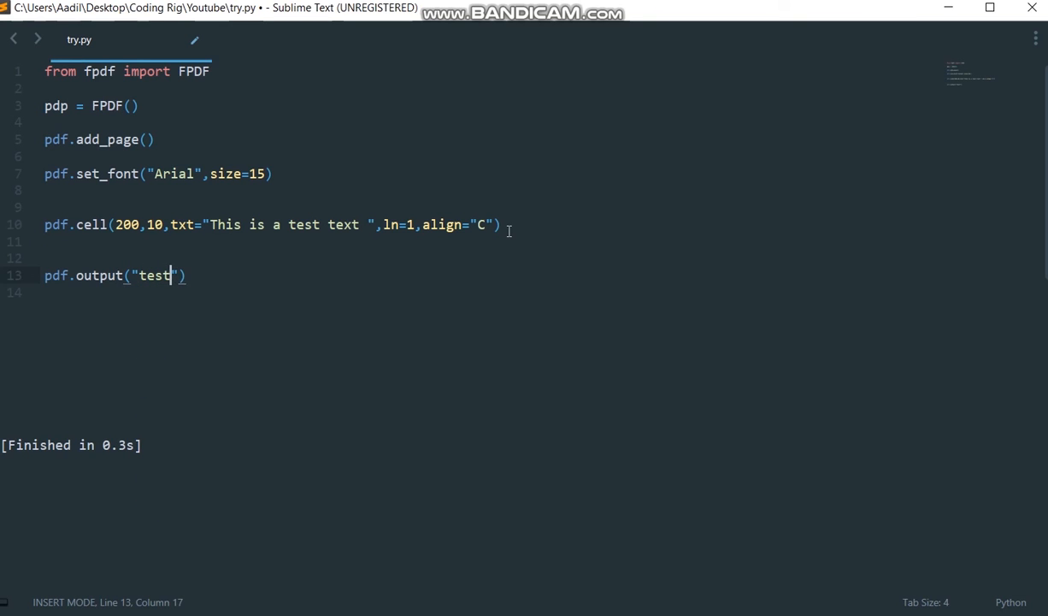
type("6.pdf")
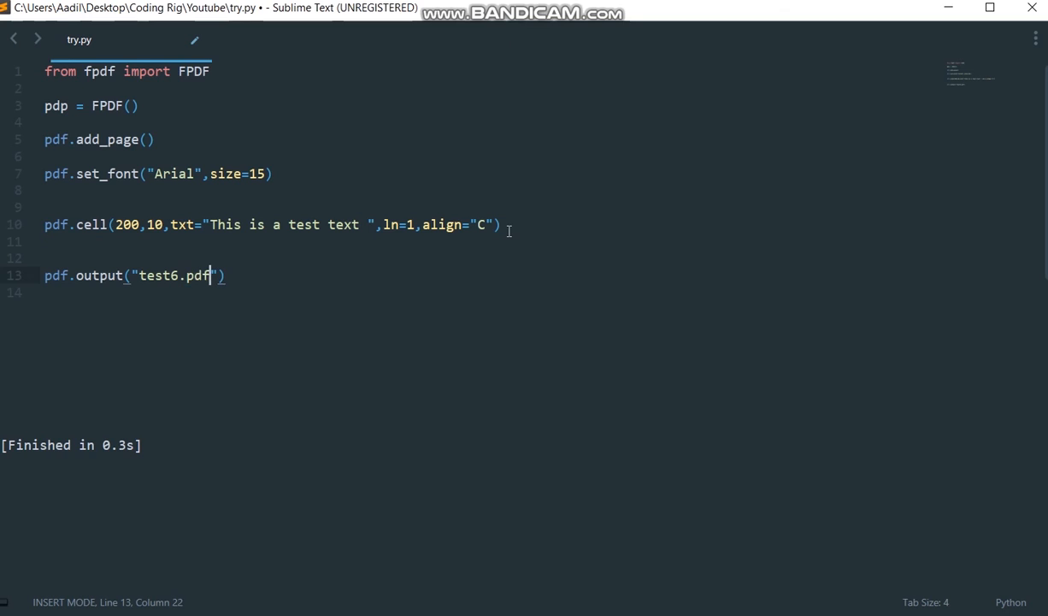
mouse_move(462, 366)
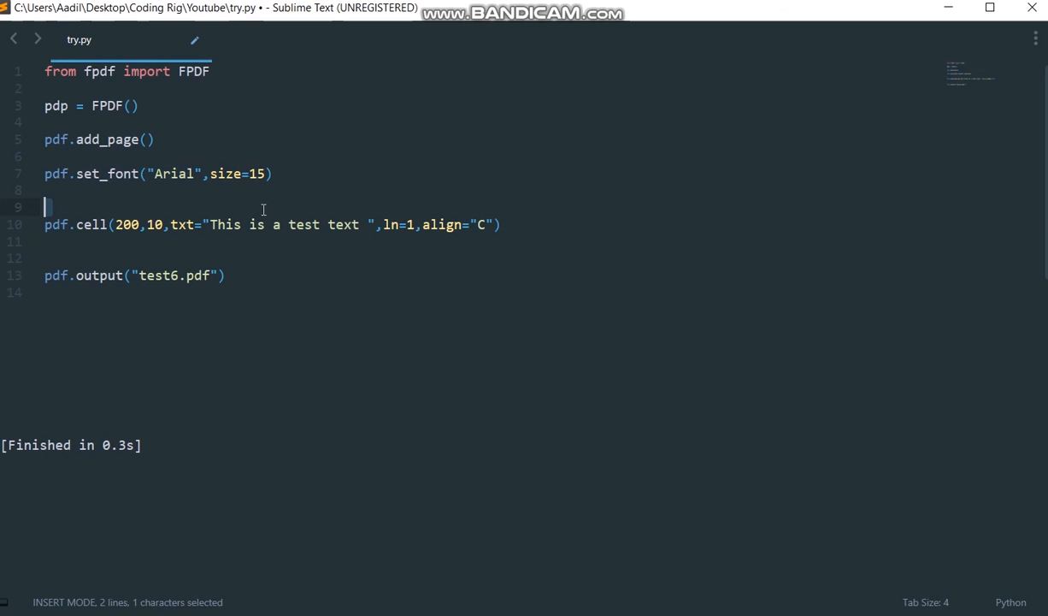
- Build try.py with Ctrl+B to generate test6.pdf
left_click(215, 224)
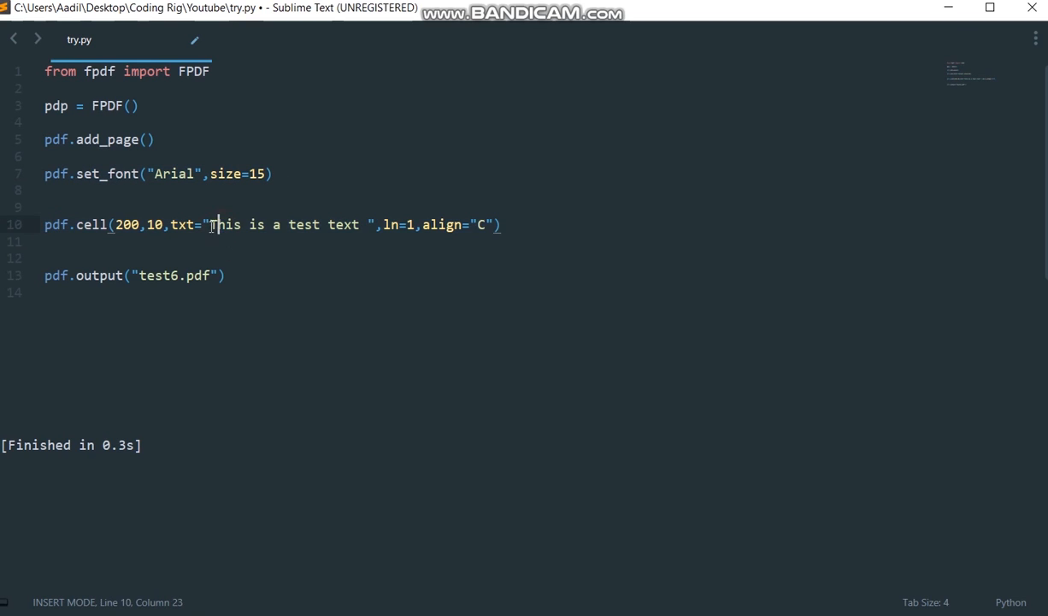
left_click_drag(210, 224, 362, 224)
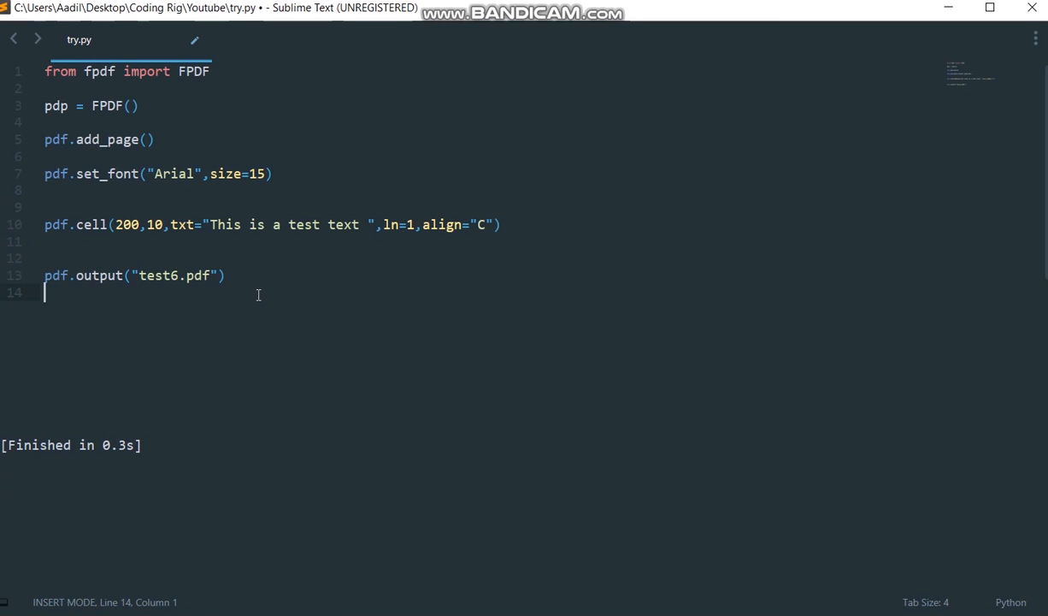
key("ctrl+b")
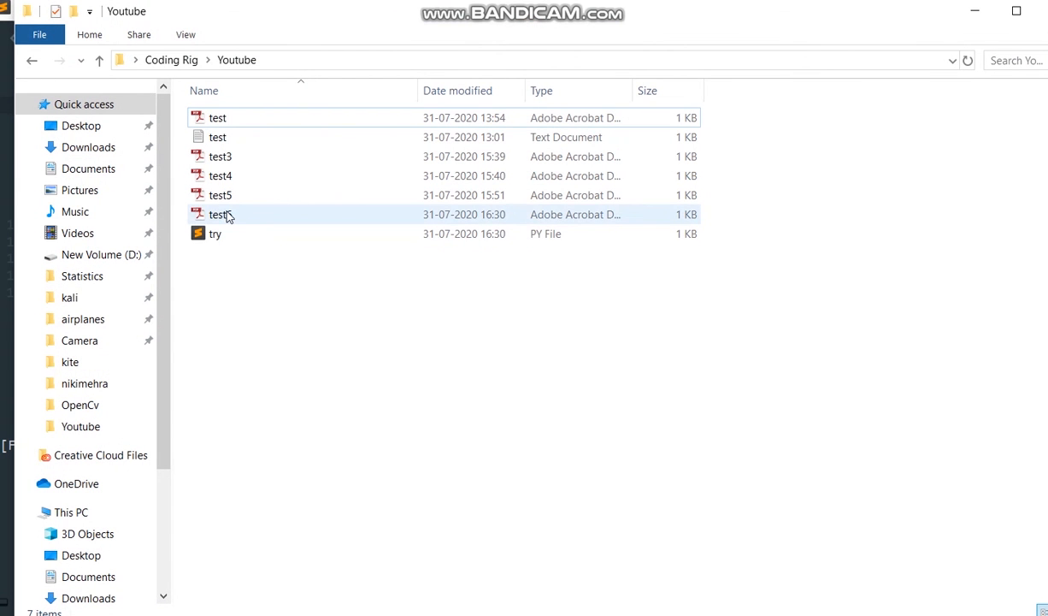
- View test6.pdf's centered text in Adobe Reader, then close the test6 and test5 windows
left_click(220, 214)
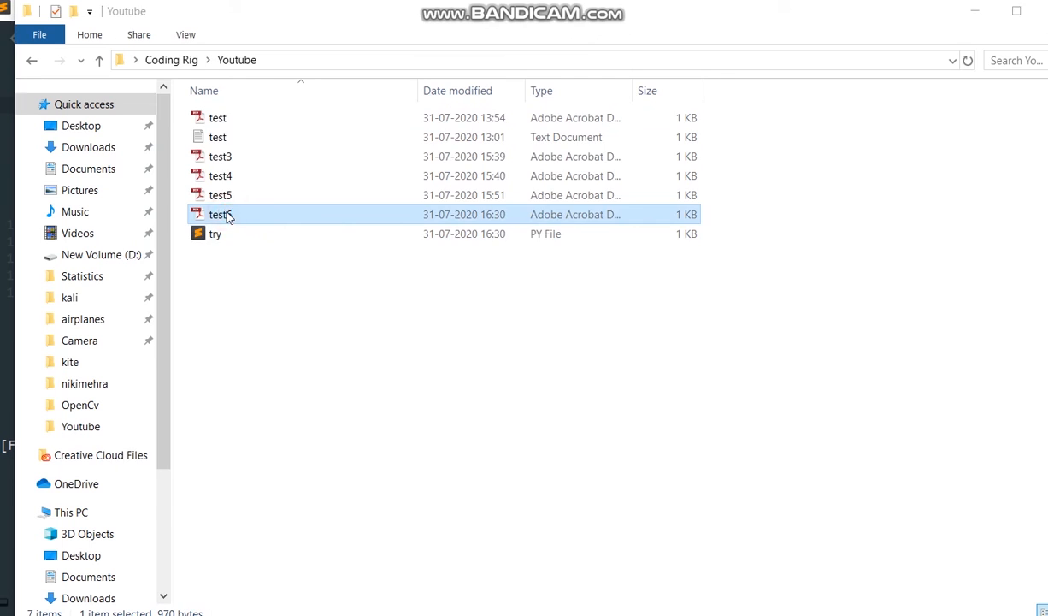
double_click(219, 215)
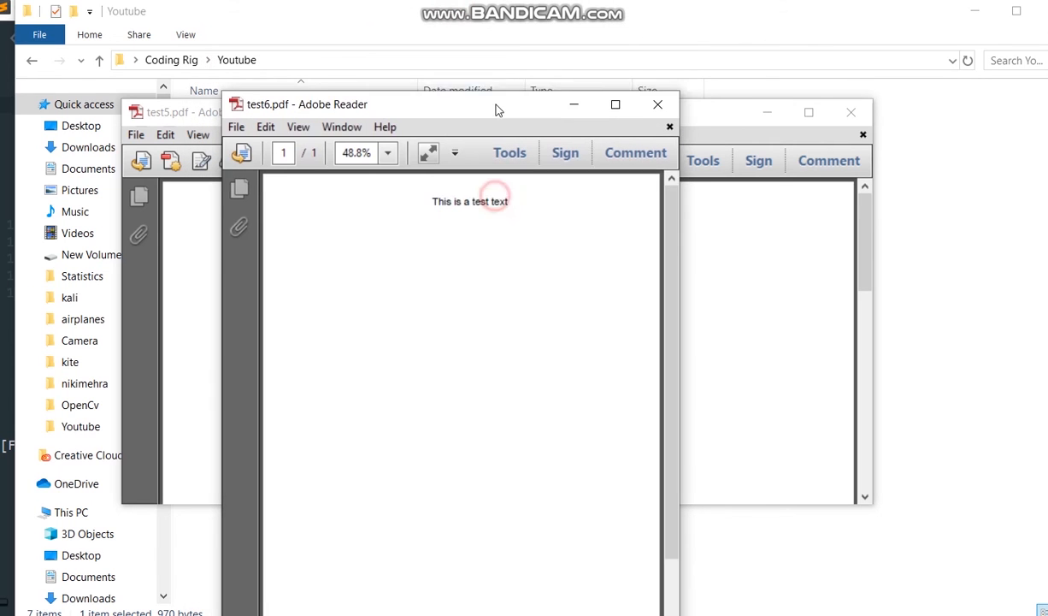
left_click(657, 104)
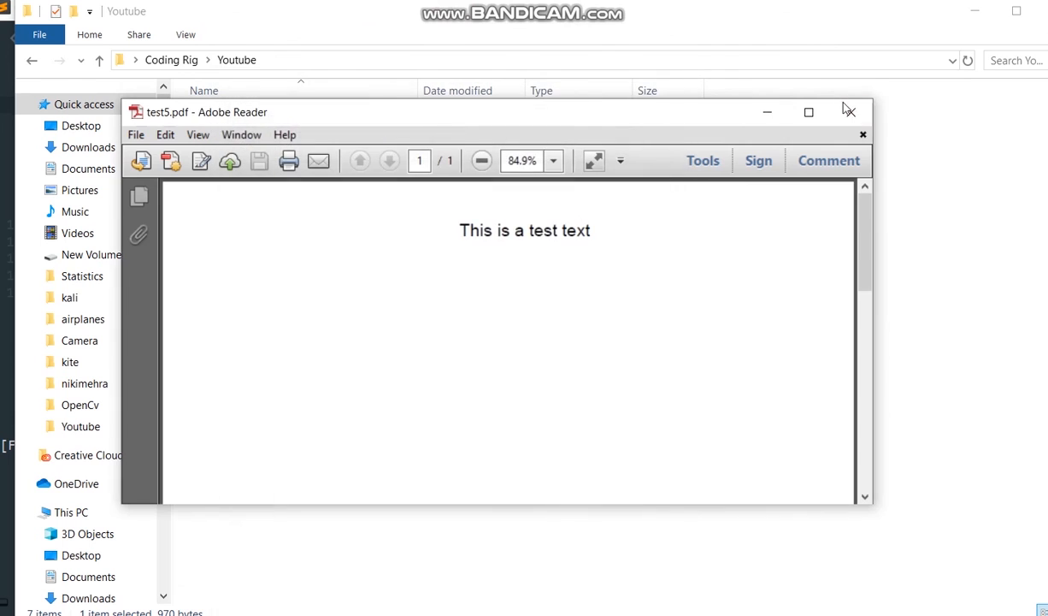
left_click(861, 133)
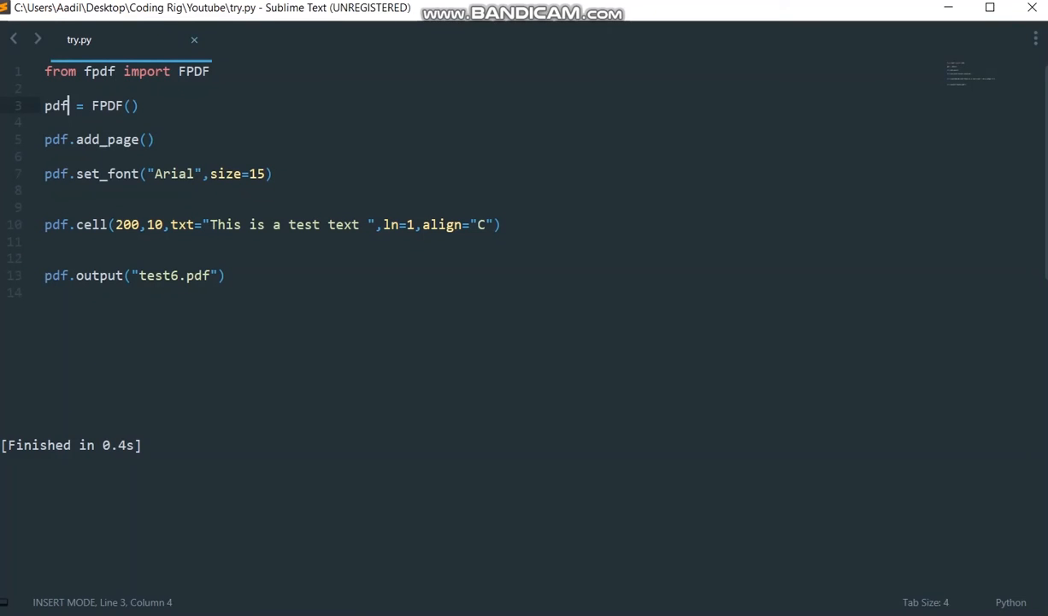
- Correct the misspelled variable name pdp to pdf on line 3 of try.py
left_click(226, 274)
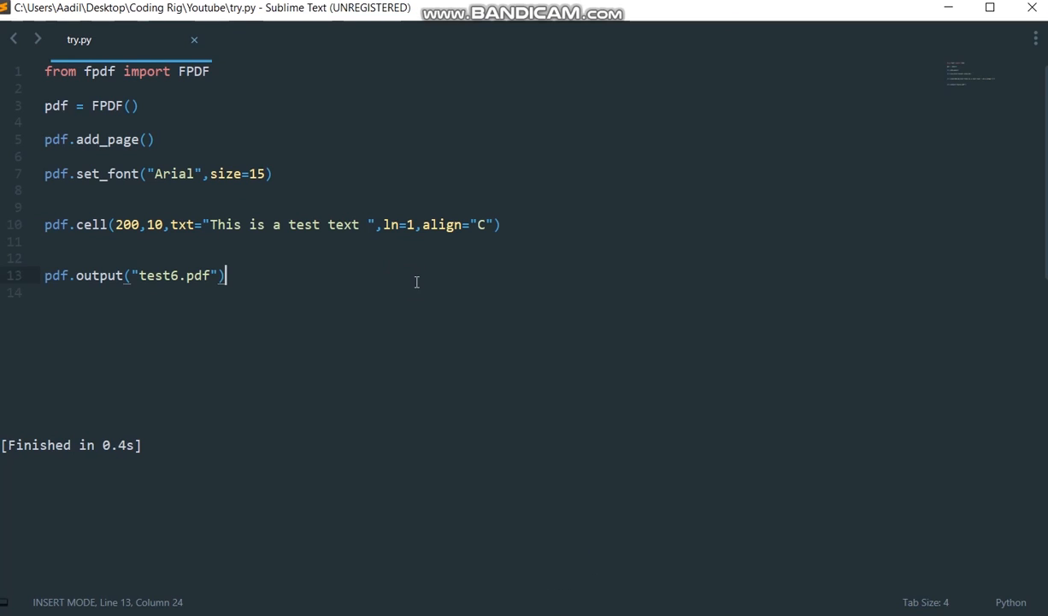